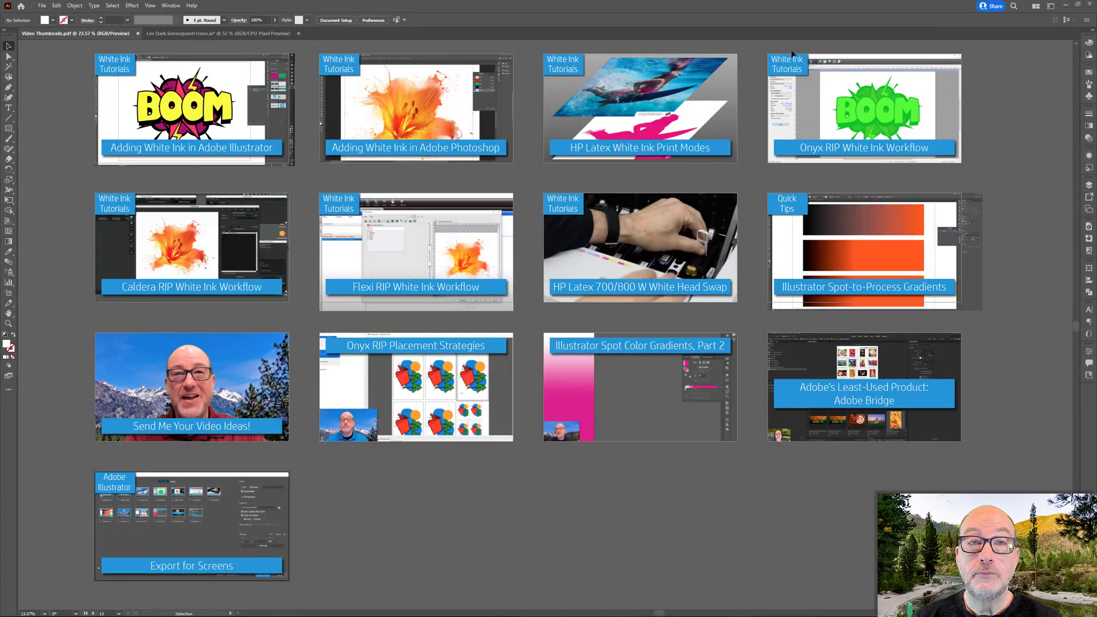
mouse_move(500, 33)
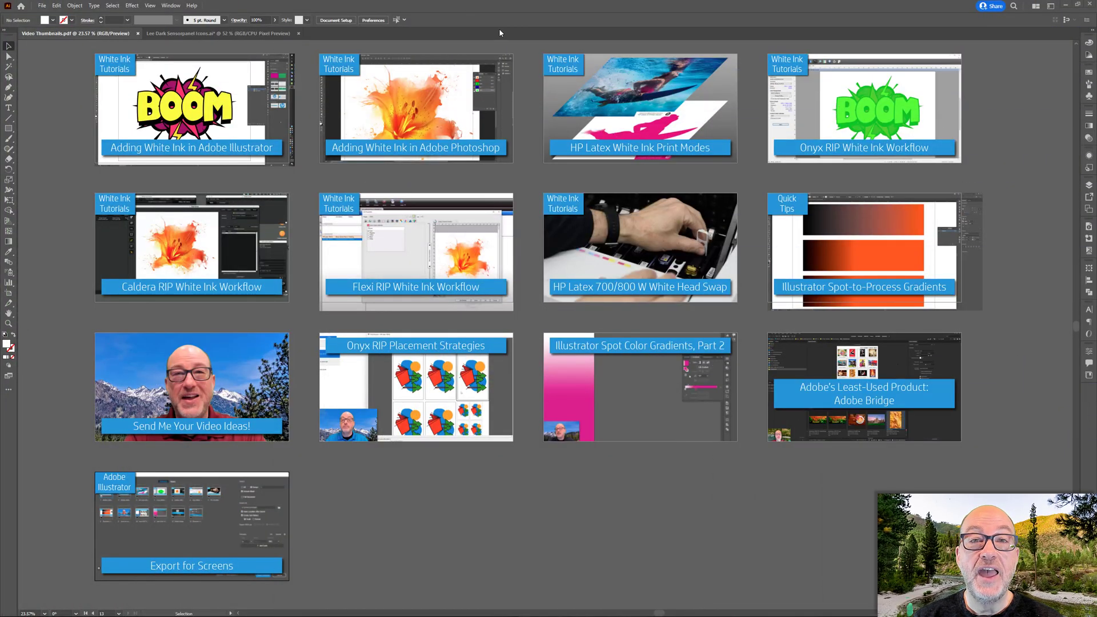
mouse_move(1058, 276)
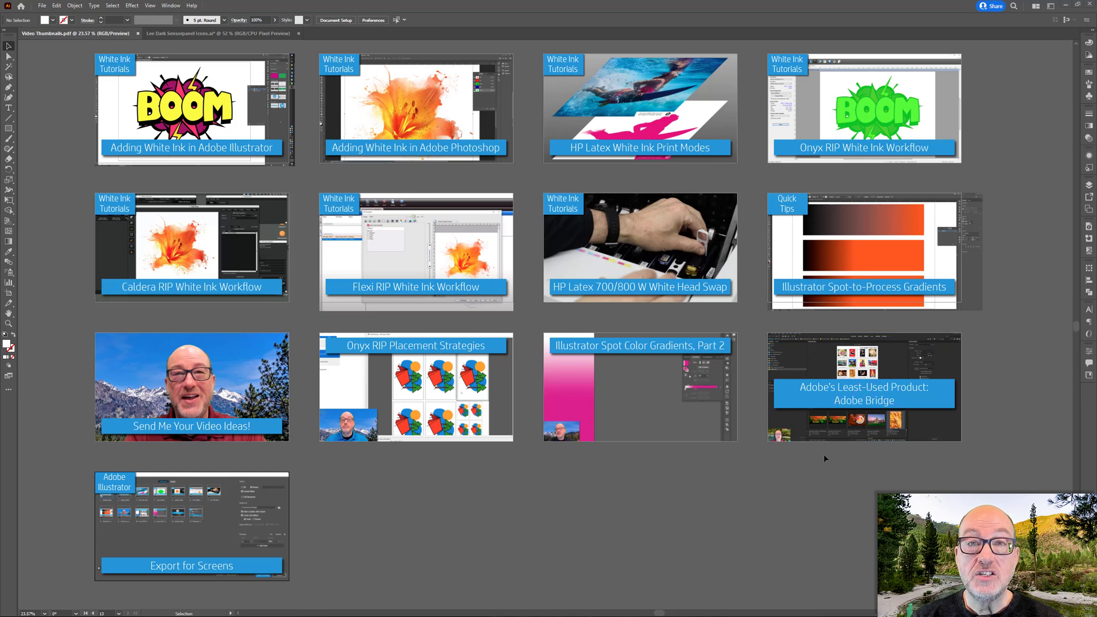
mouse_move(822, 460)
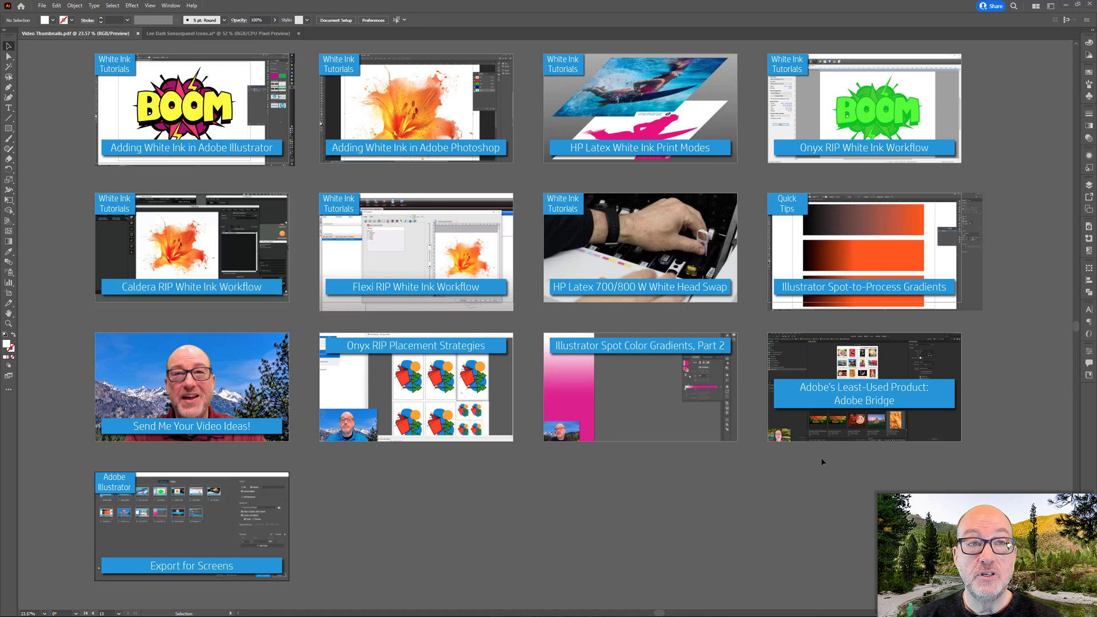
Show the Artboards list and make artboard 8, Illustrator Spot to Process Gradients, active.
click(864, 387)
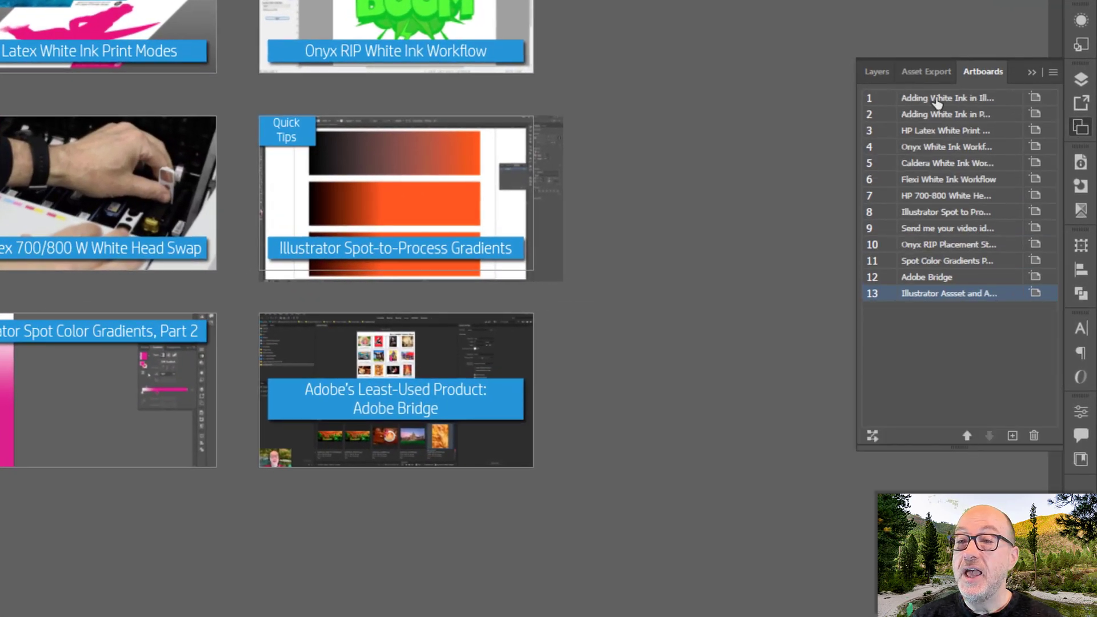
mouse_move(847, 142)
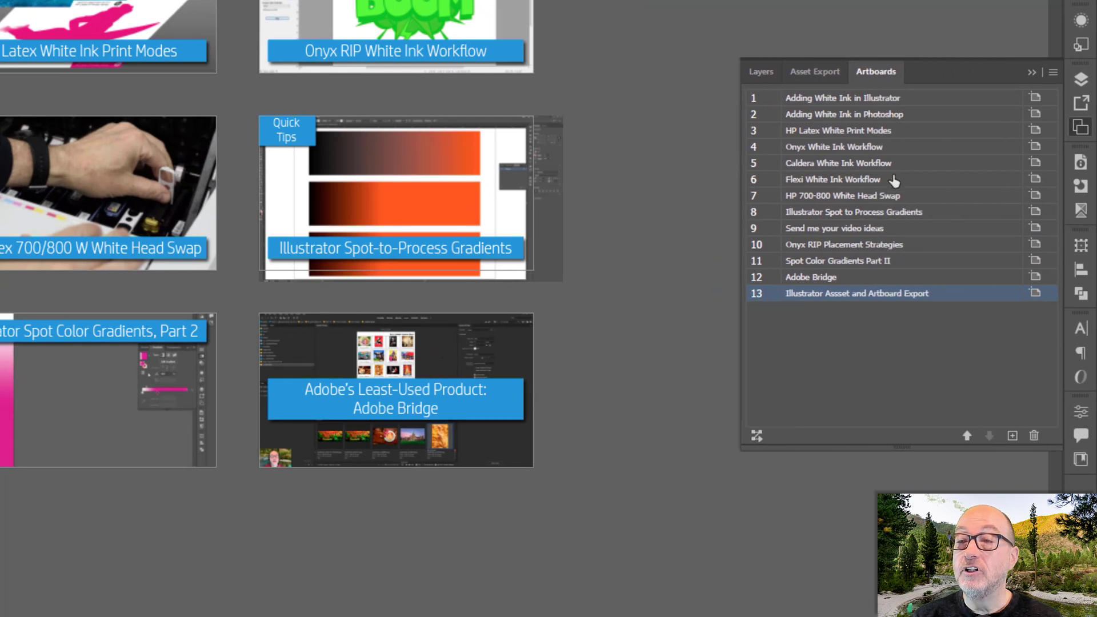
mouse_move(273, 70)
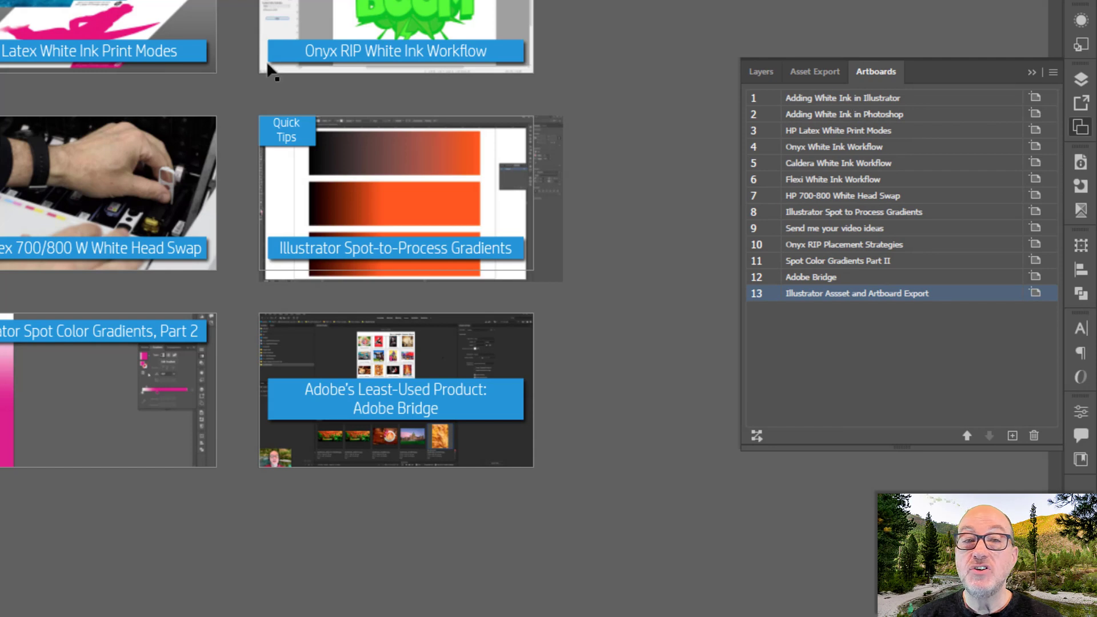
click(842, 98)
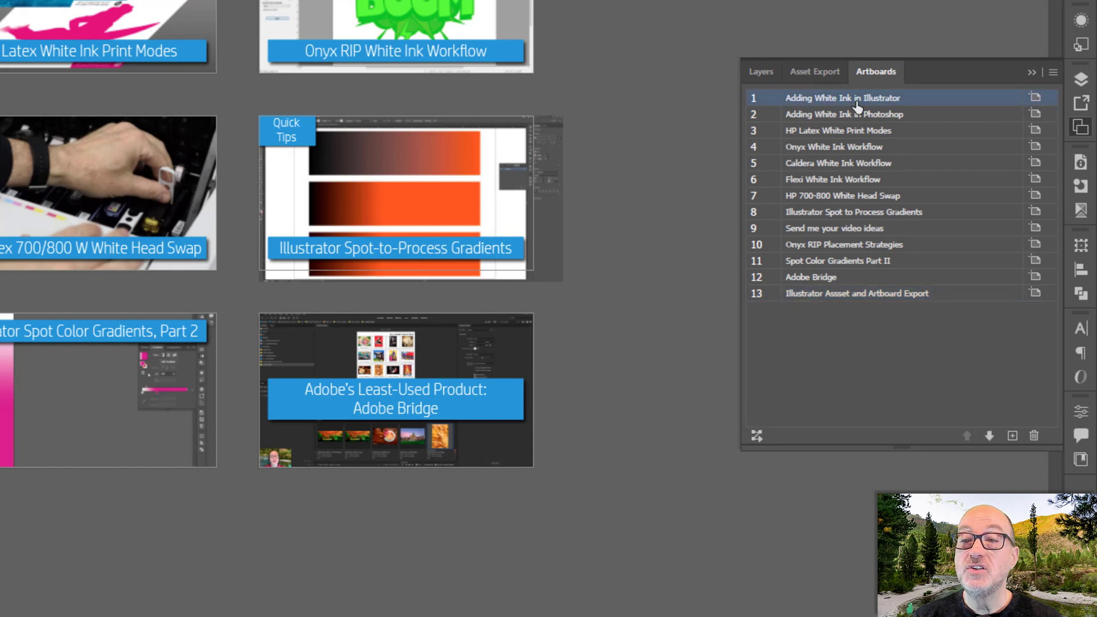
mouse_move(972, 230)
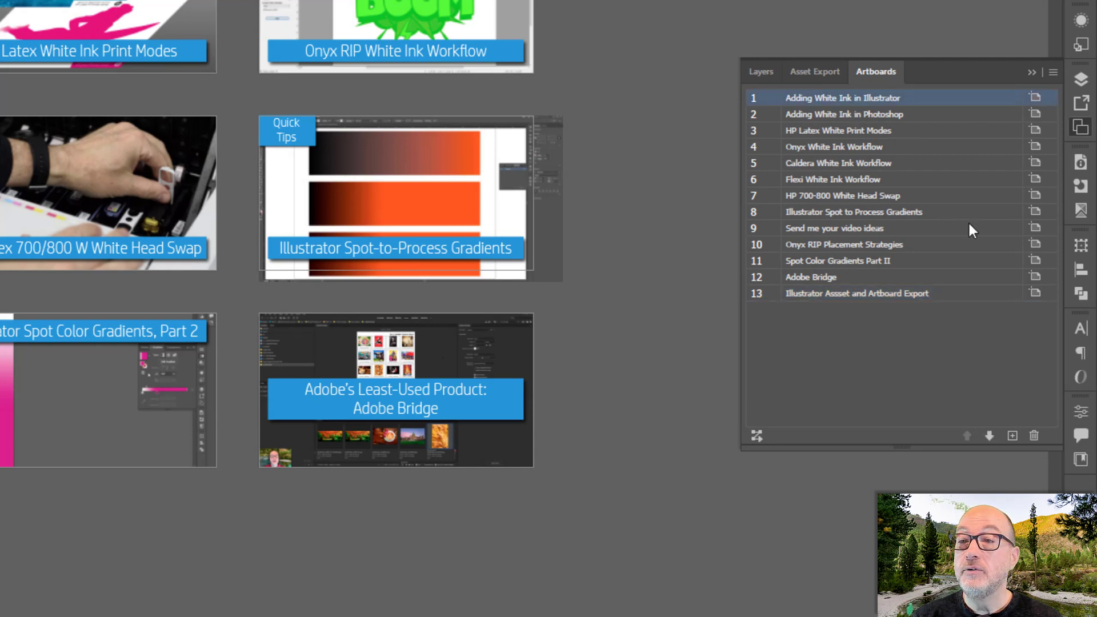
click(853, 211)
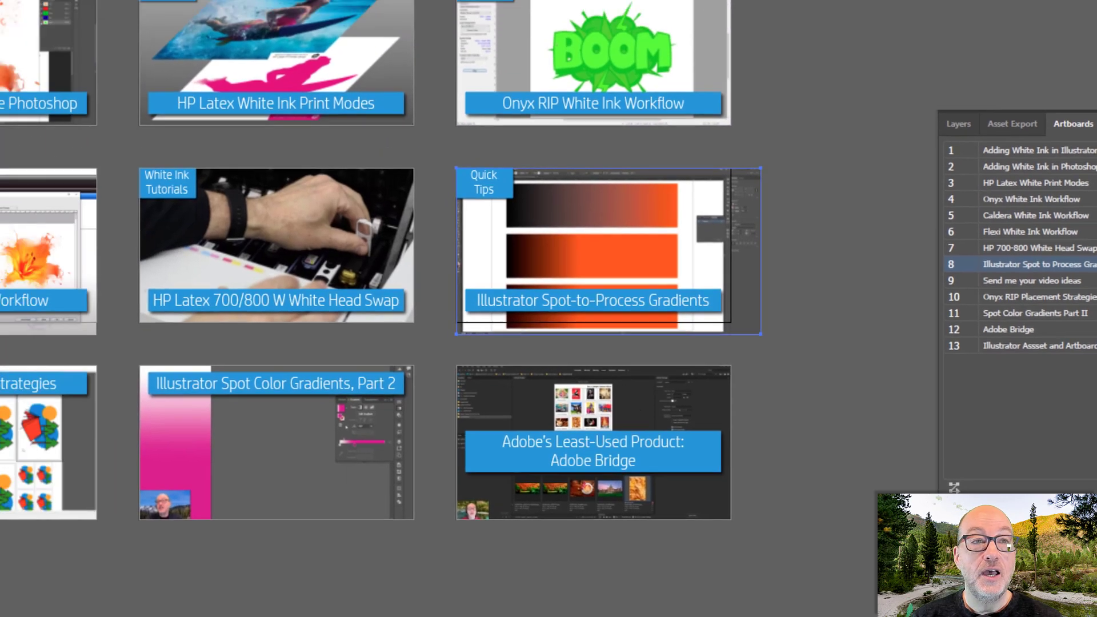
Launch Export for Screens from File > Export, listing the thirteen artboards.
click(86, 12)
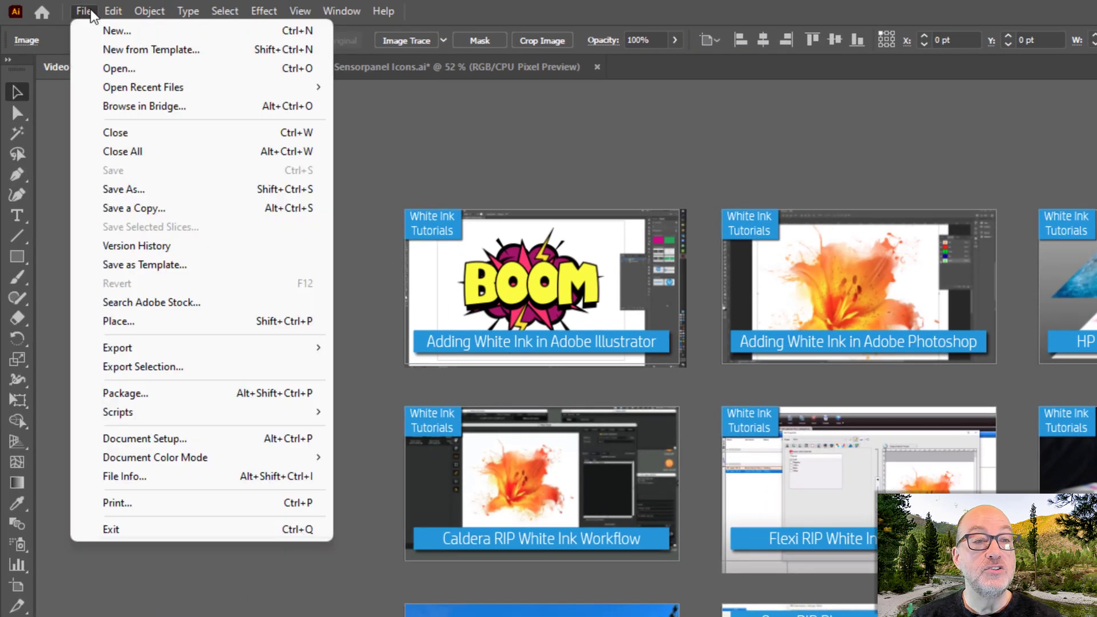
mouse_move(203, 347)
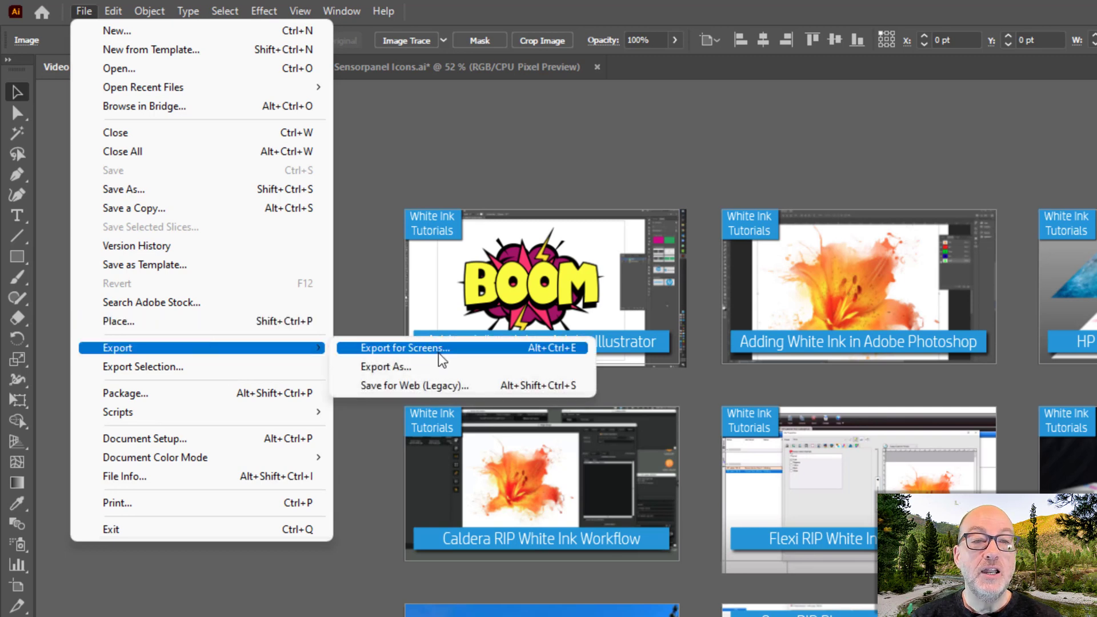
mouse_move(441, 385)
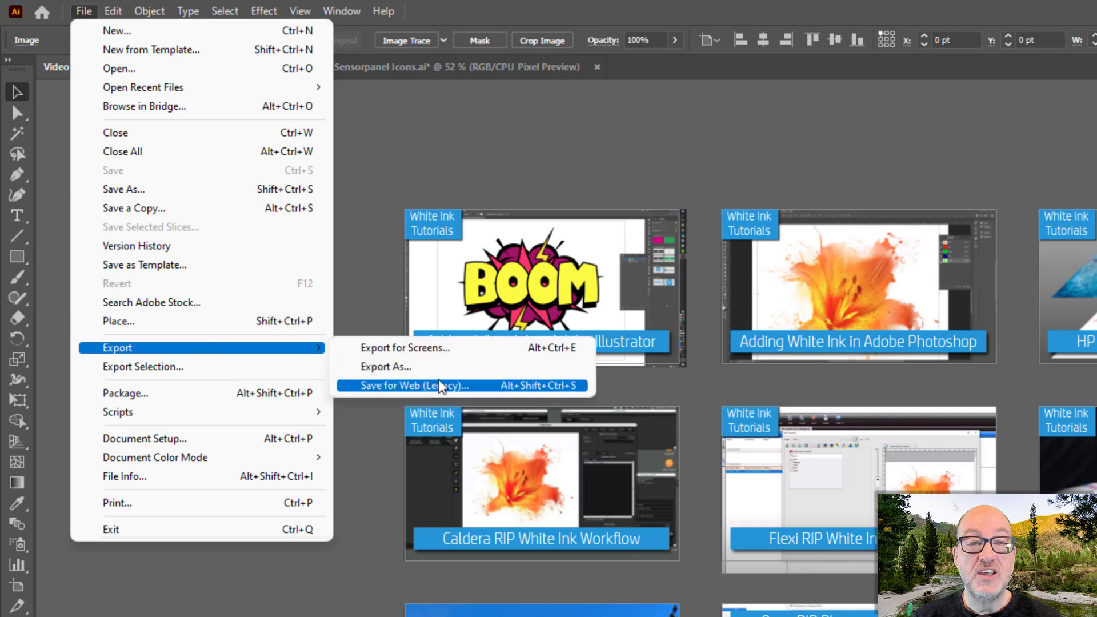
mouse_move(437, 347)
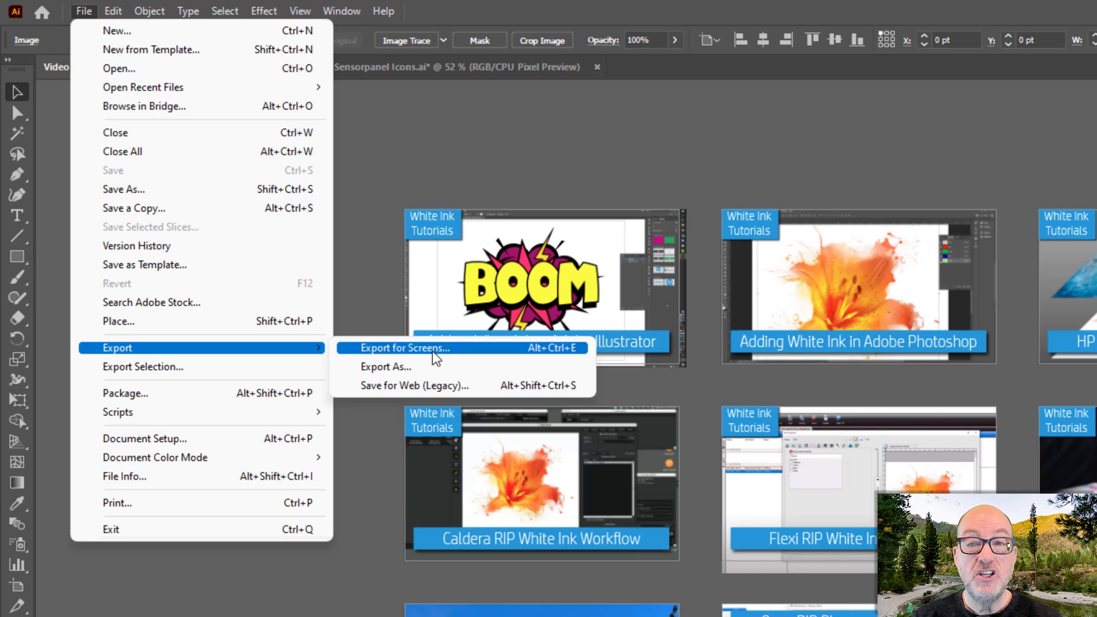
click(405, 347)
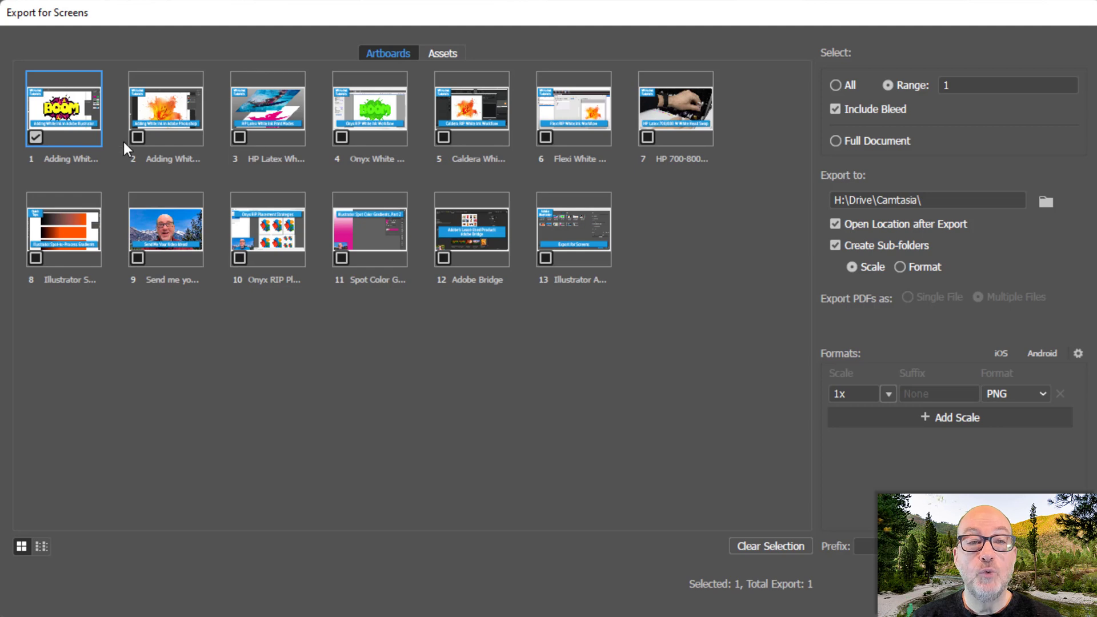
Clear the artboard selection, check only artboard 13, and turn off Include Bleed.
click(37, 136)
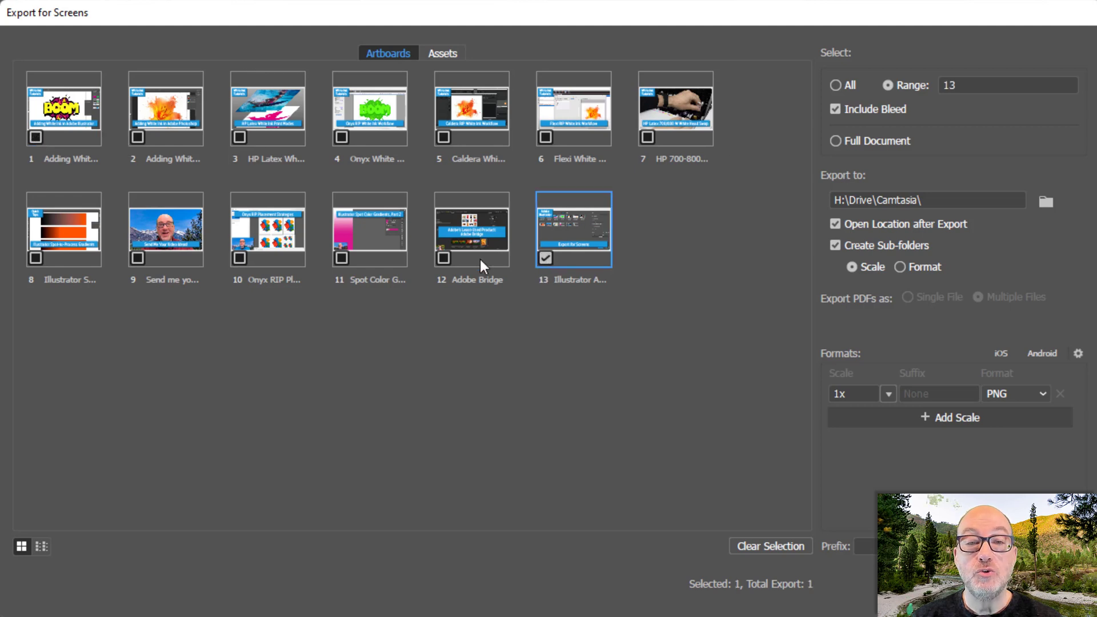
click(239, 258)
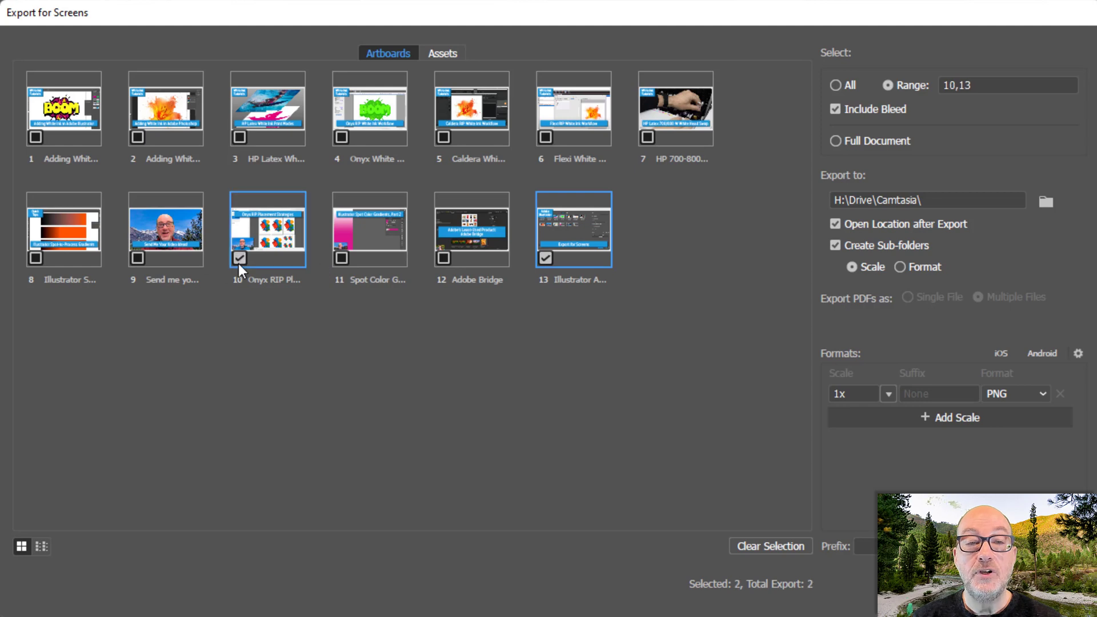
click(768, 546)
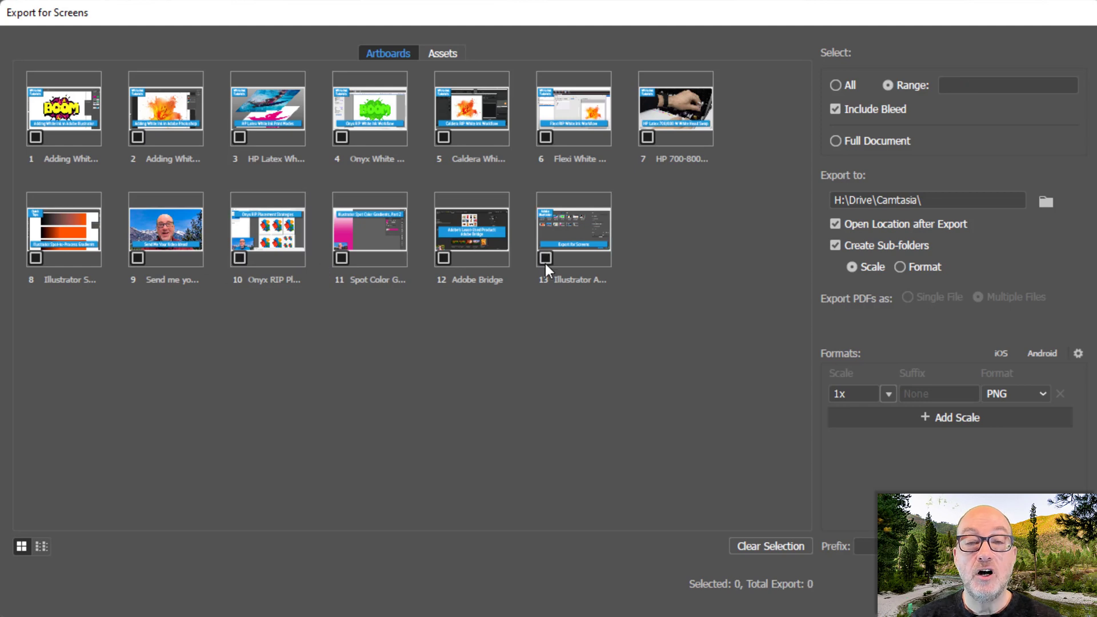
mouse_move(603, 113)
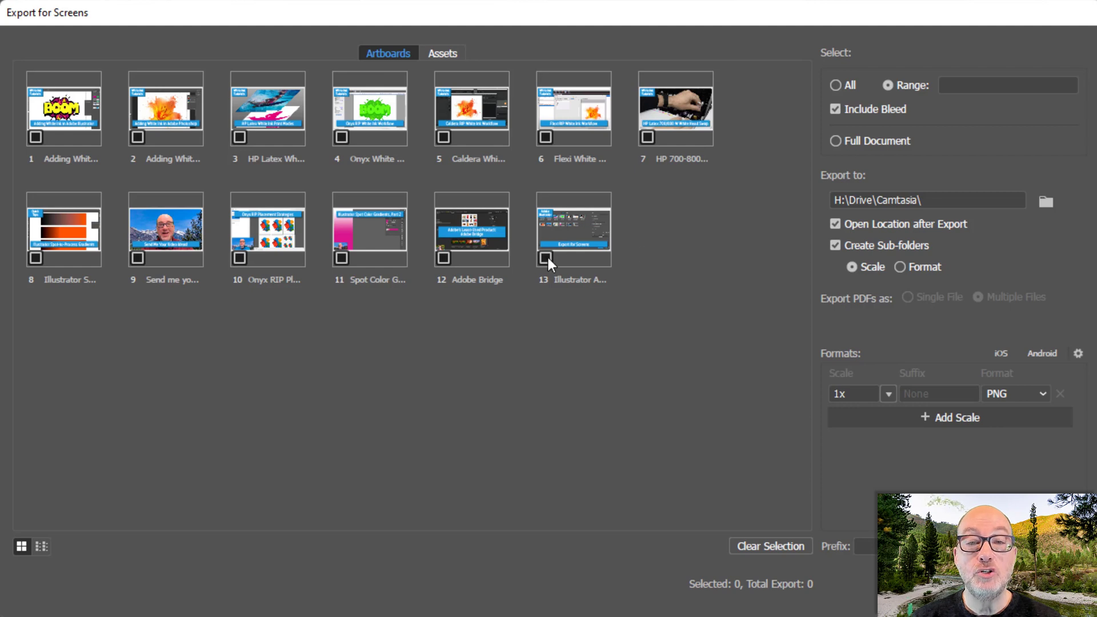
click(545, 259)
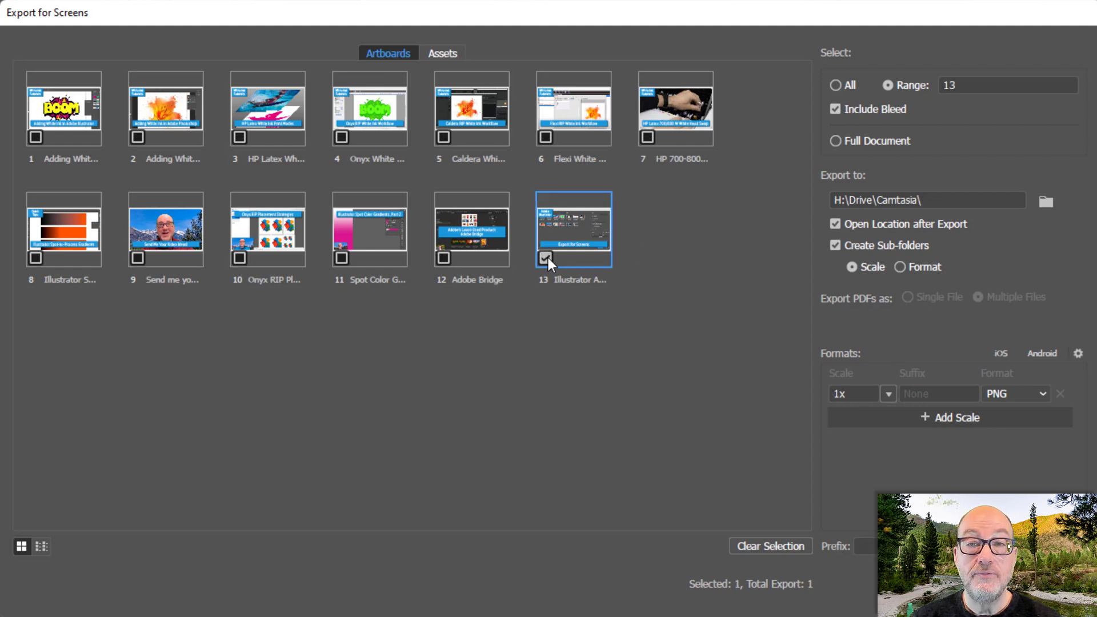
mouse_move(636, 164)
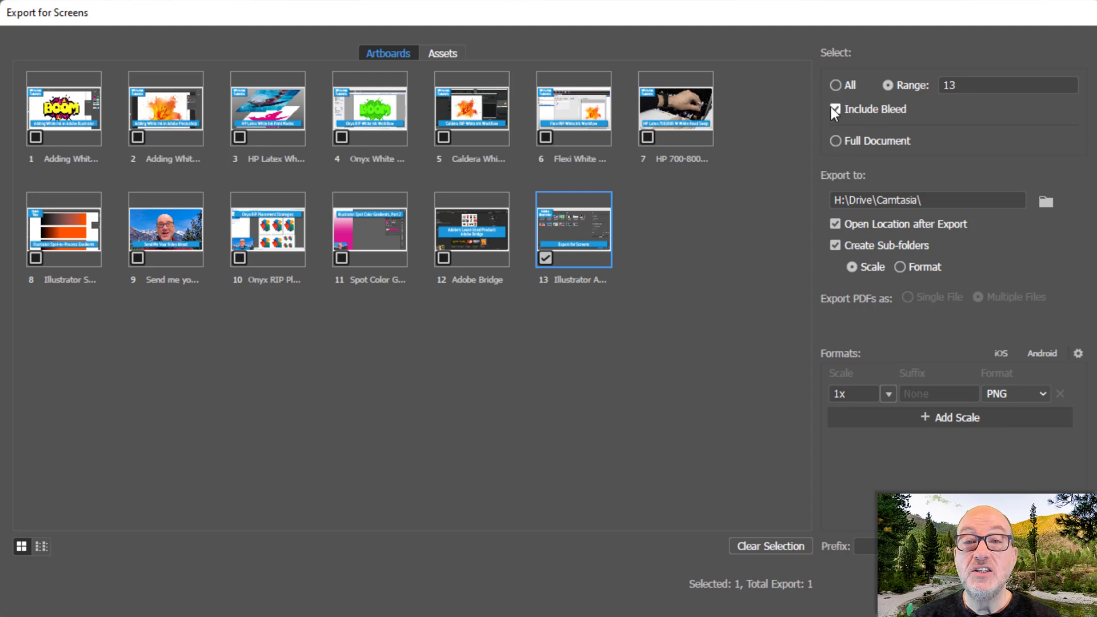
mouse_move(834, 112)
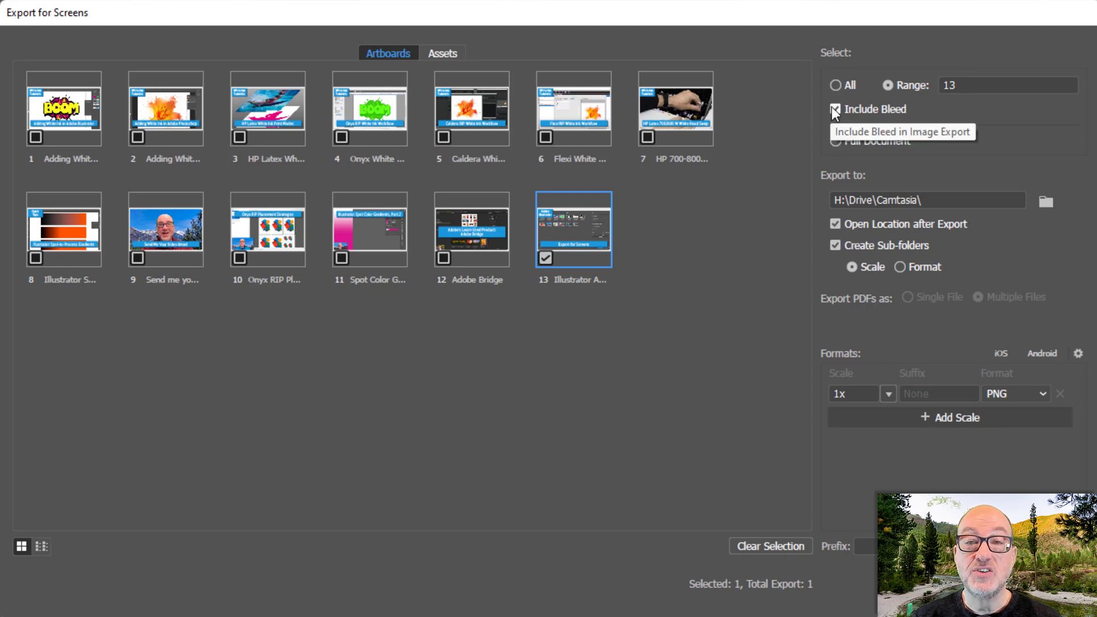
click(834, 109)
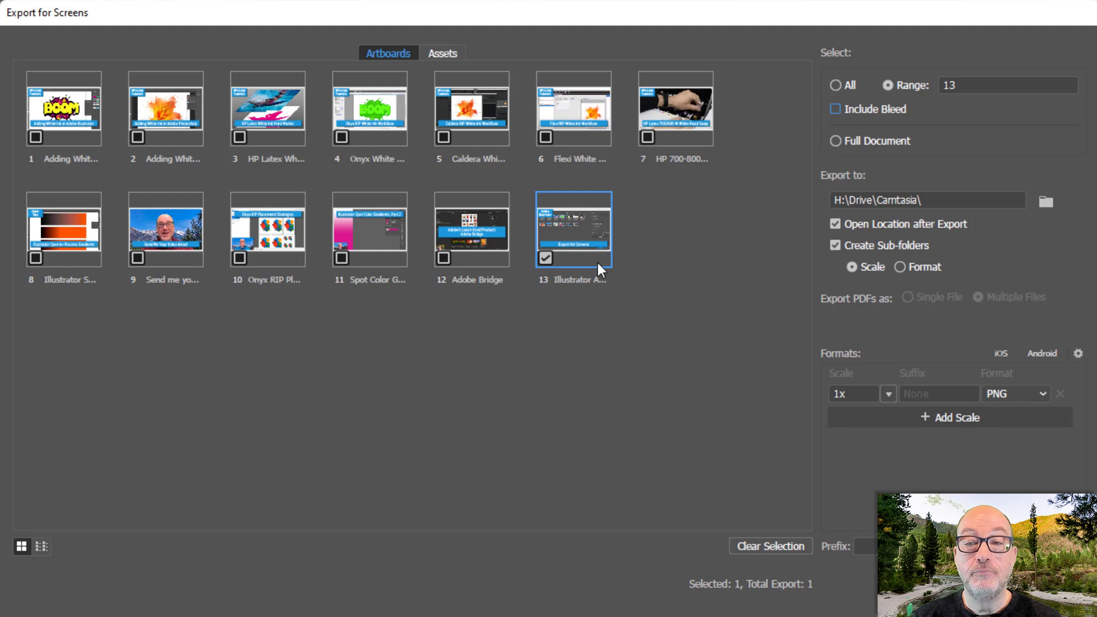
mouse_move(725, 273)
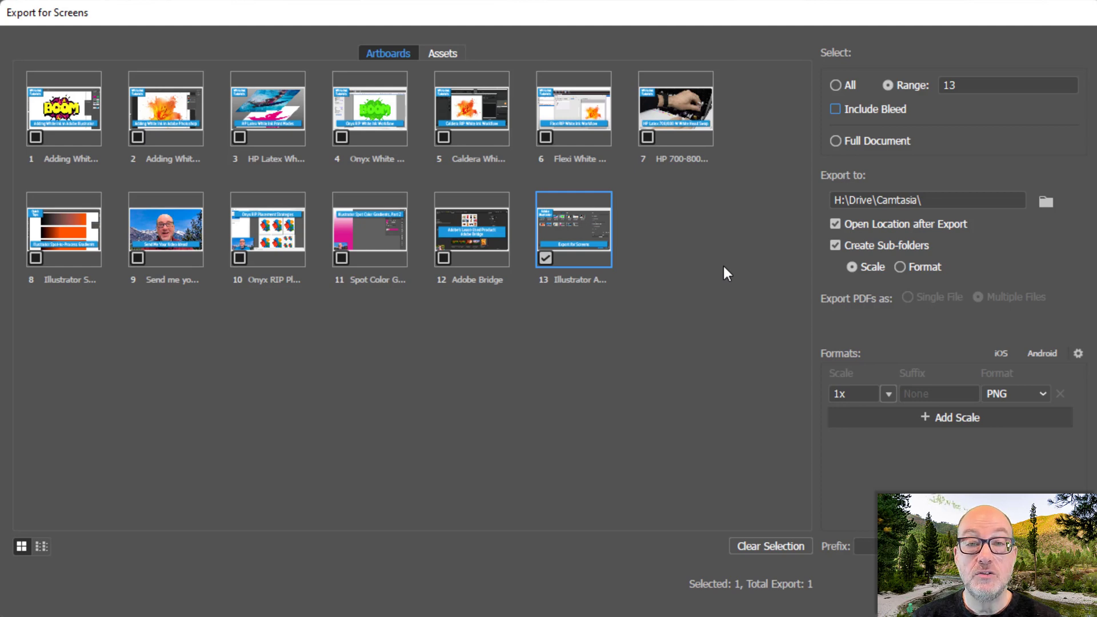
mouse_move(634, 186)
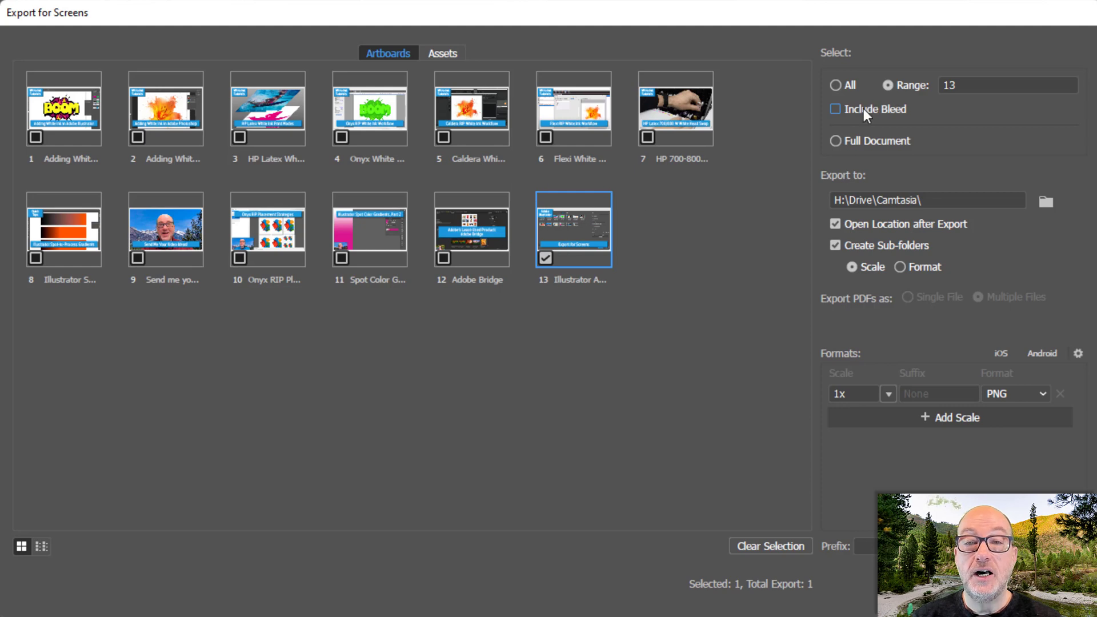
mouse_move(919, 232)
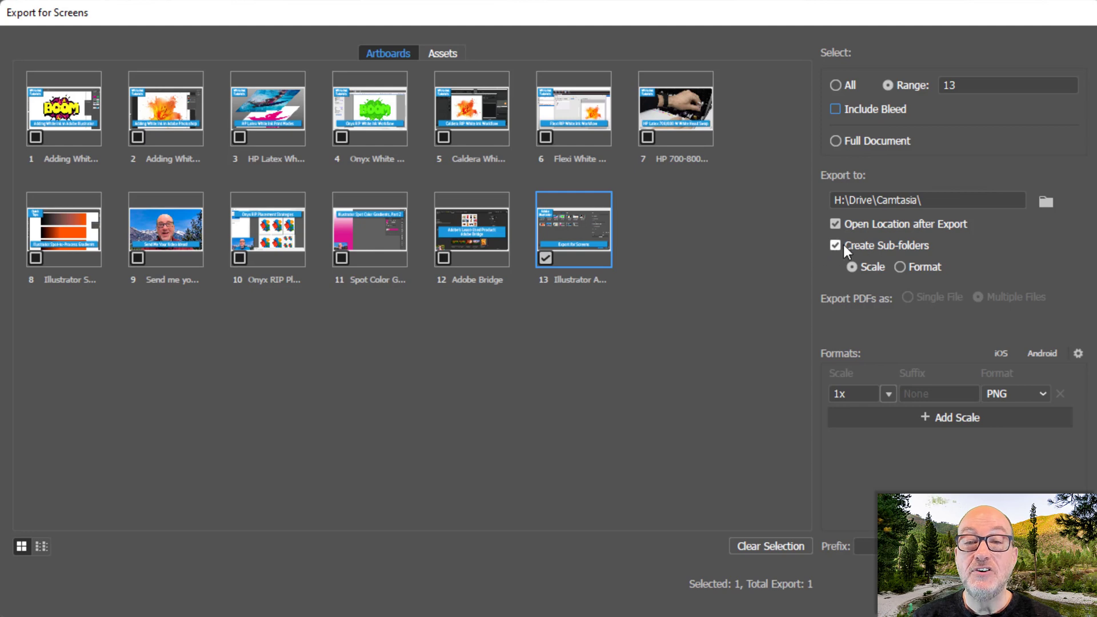
mouse_move(936, 269)
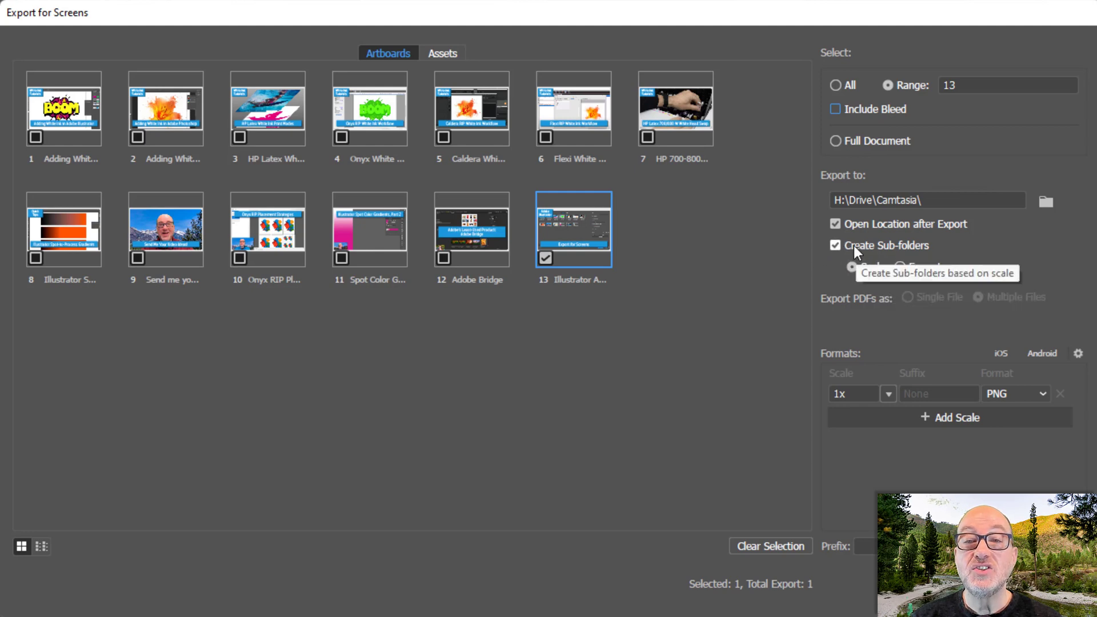
Turn off Create Sub-folders in the Export for Screens dialog.
click(834, 244)
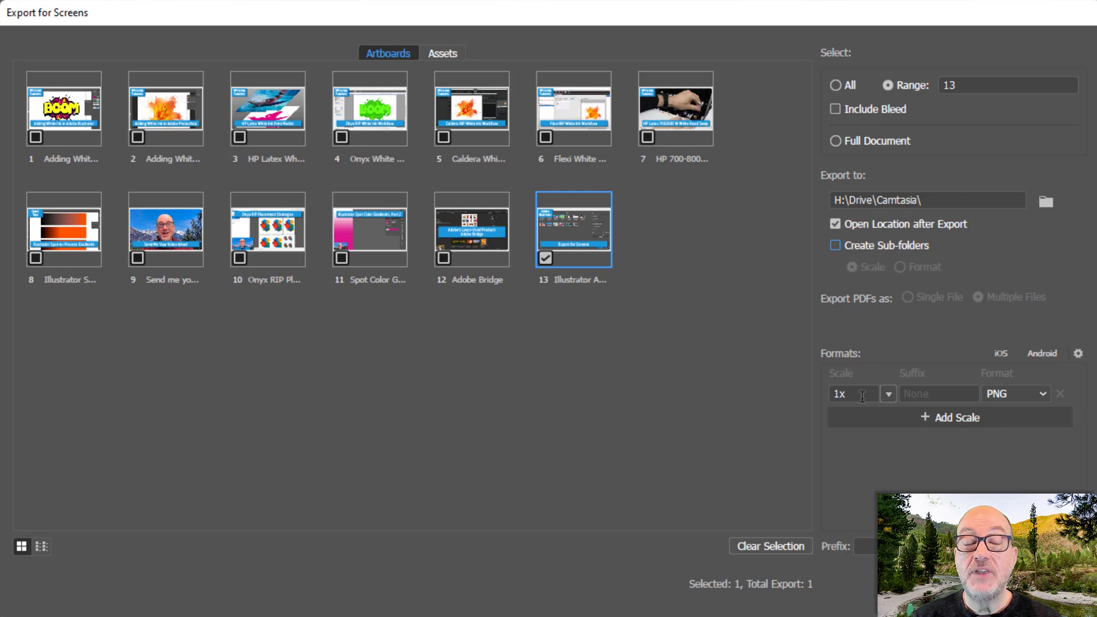
mouse_move(837, 360)
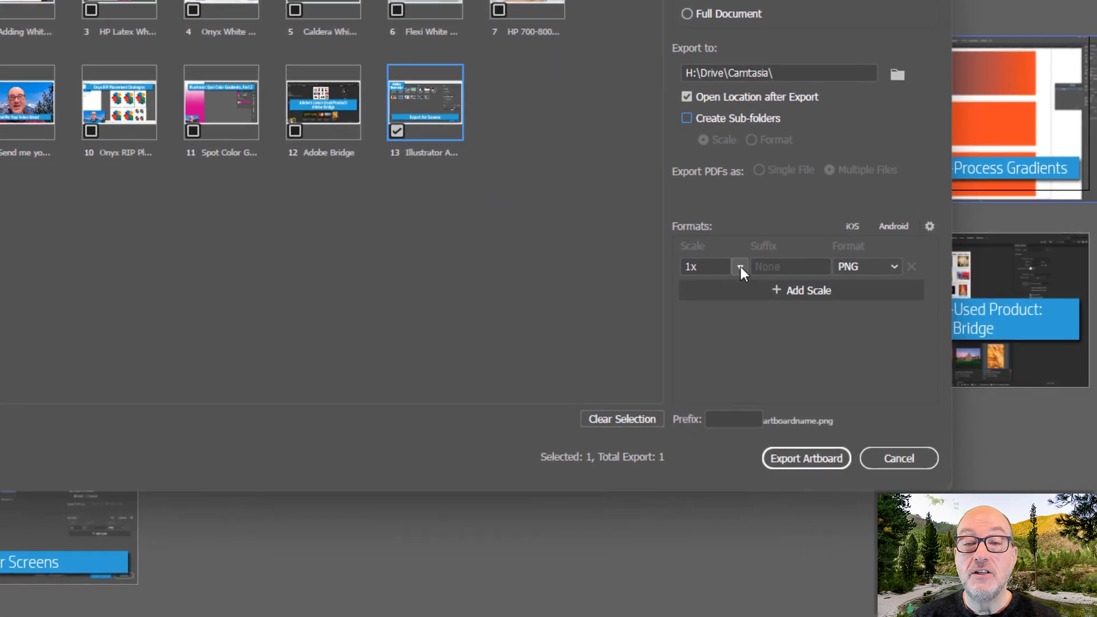
Try scale rows of 0.5x, 1x and a 3x JPG 100 in the formats list.
click(739, 266)
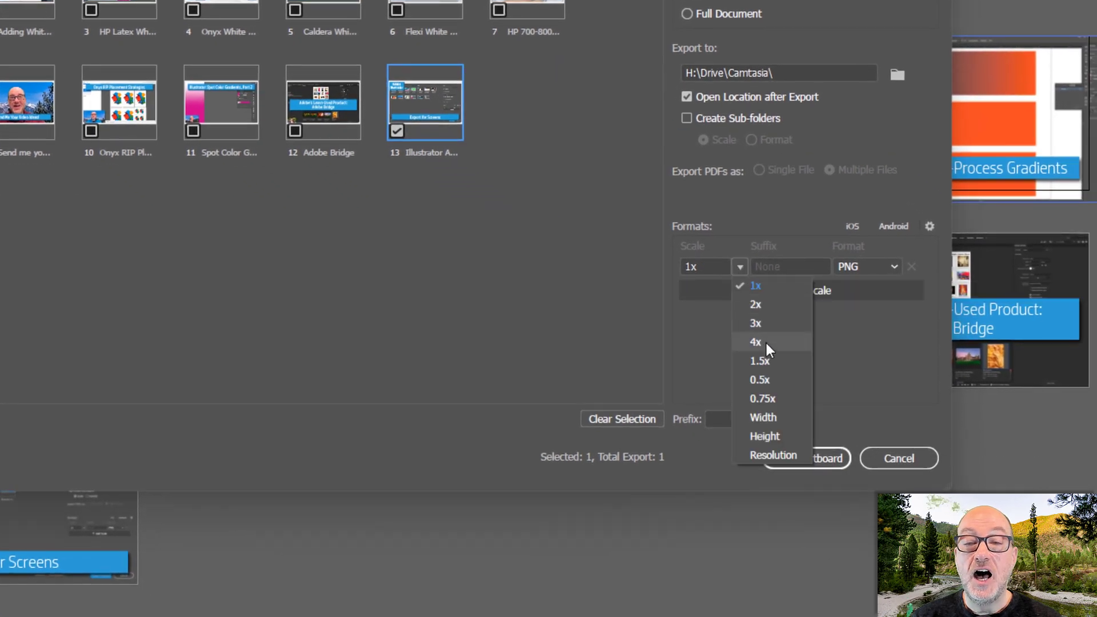
click(759, 379)
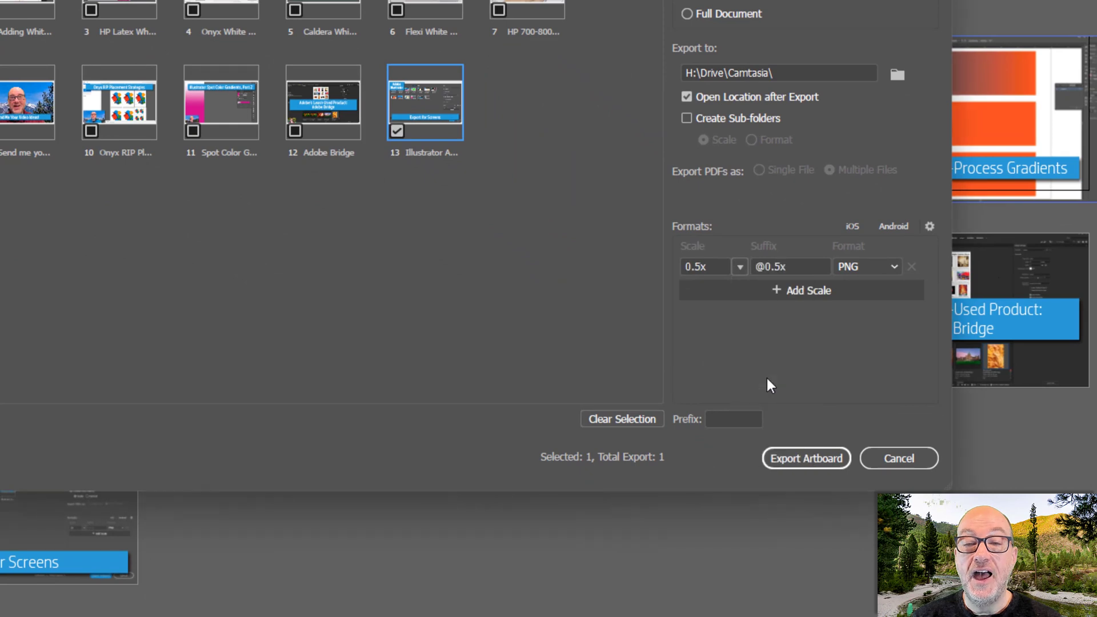
click(800, 290)
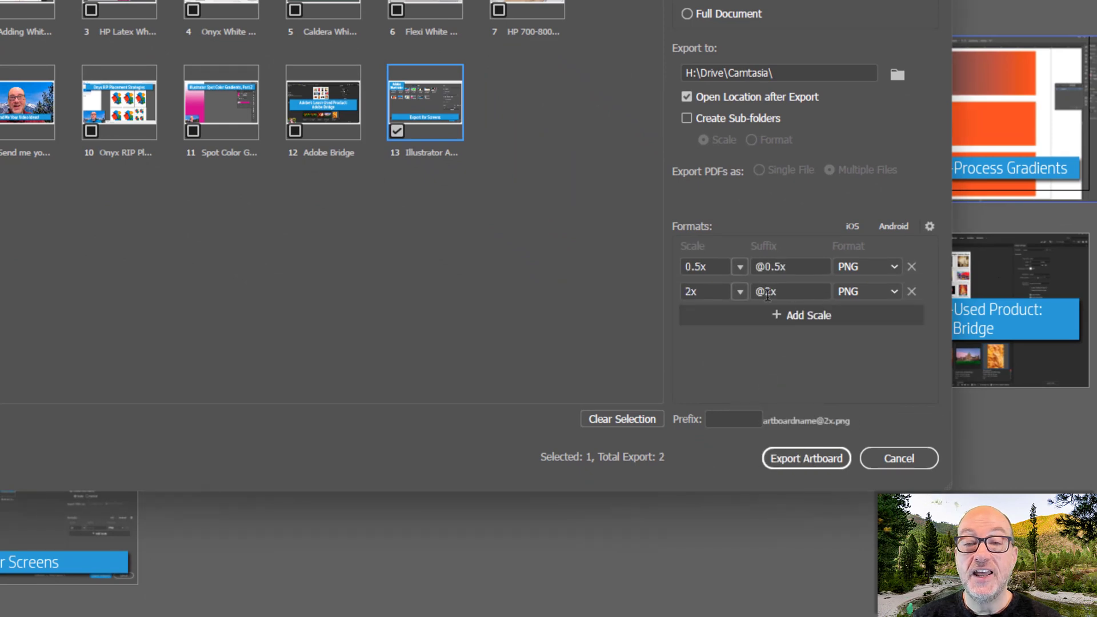
click(739, 291)
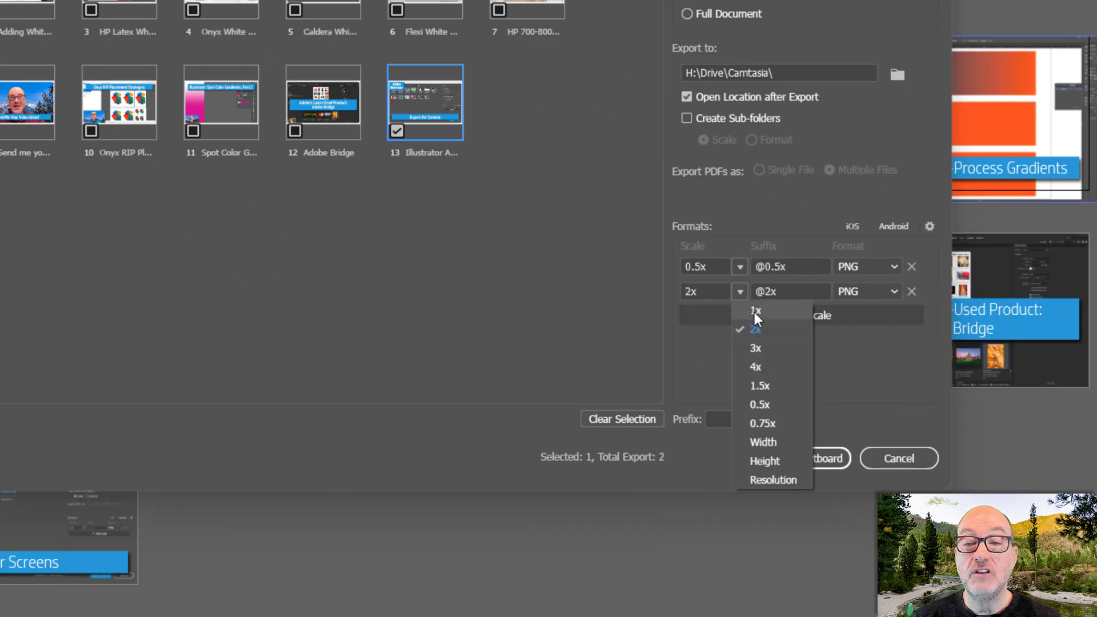
click(755, 310)
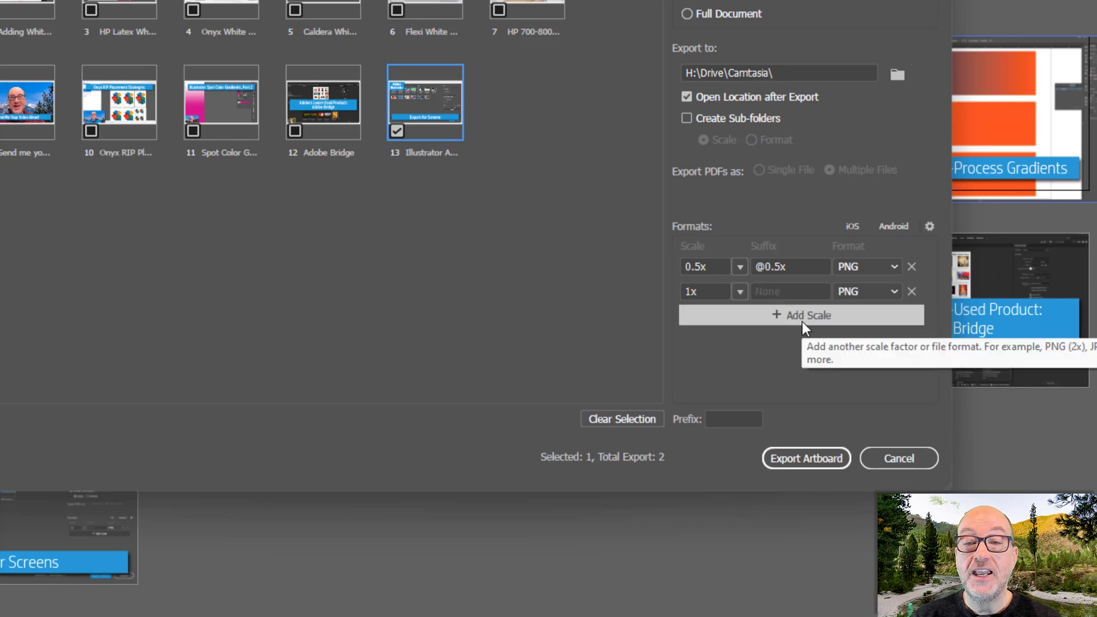
click(866, 316)
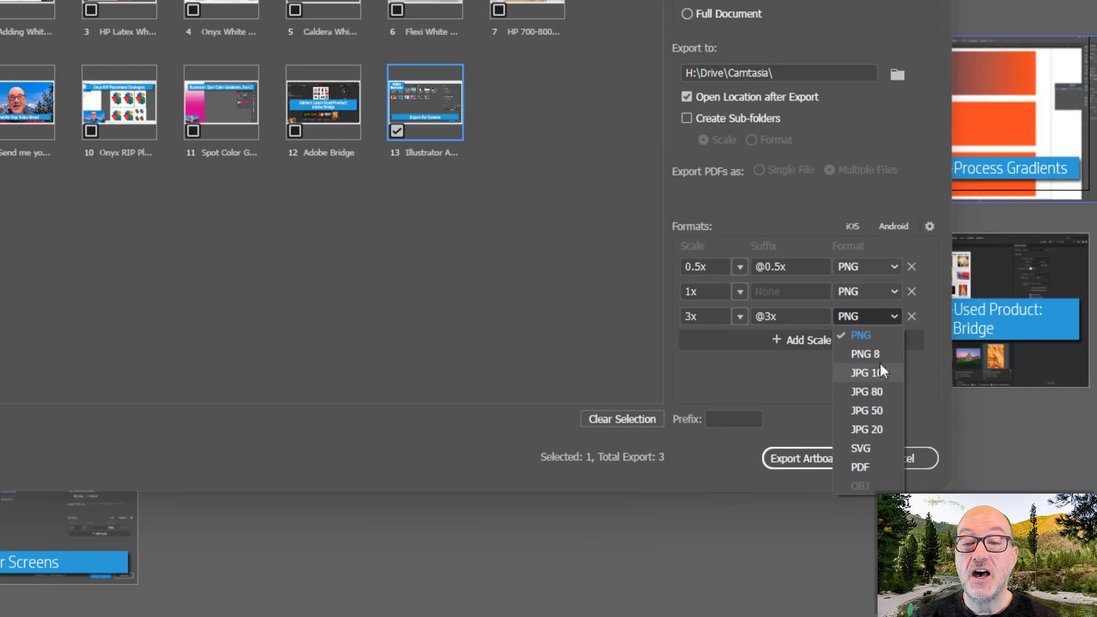
click(866, 372)
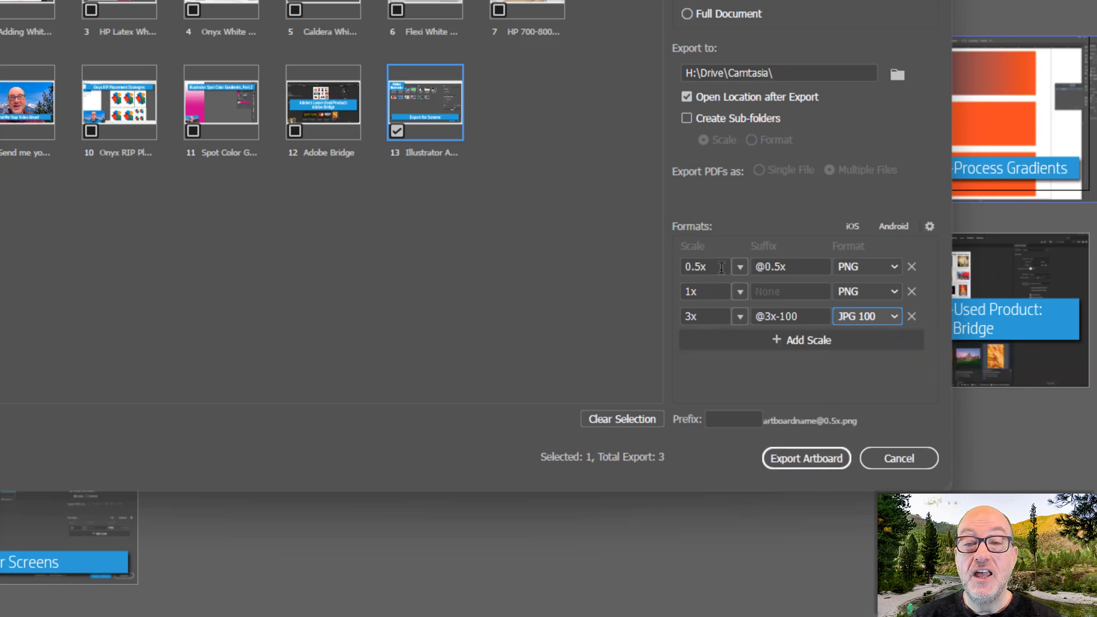
mouse_move(889, 267)
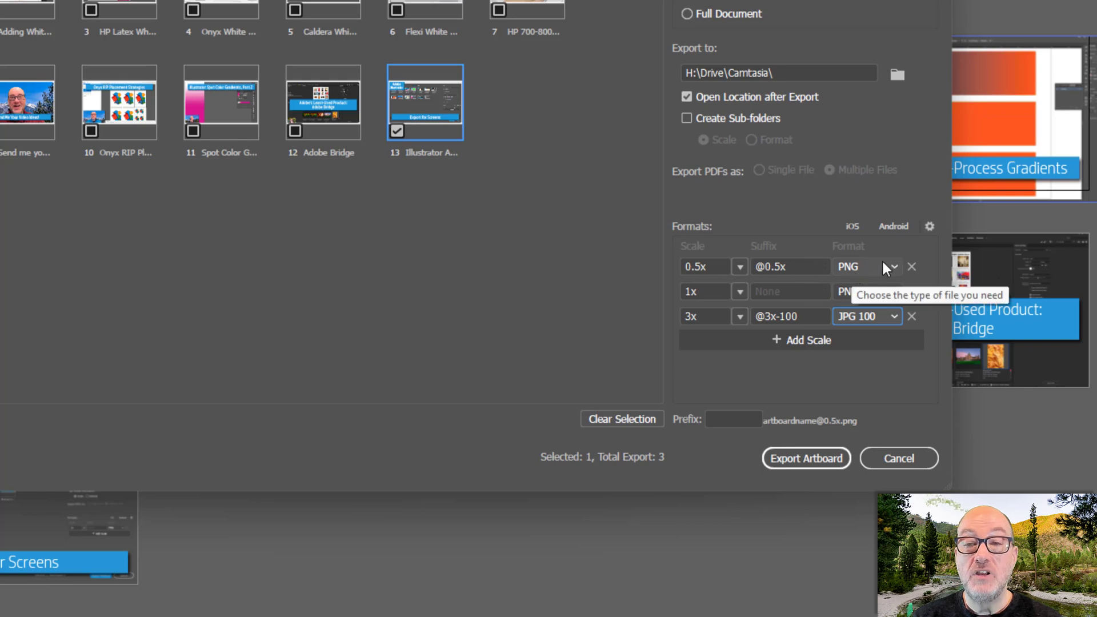
mouse_move(876, 272)
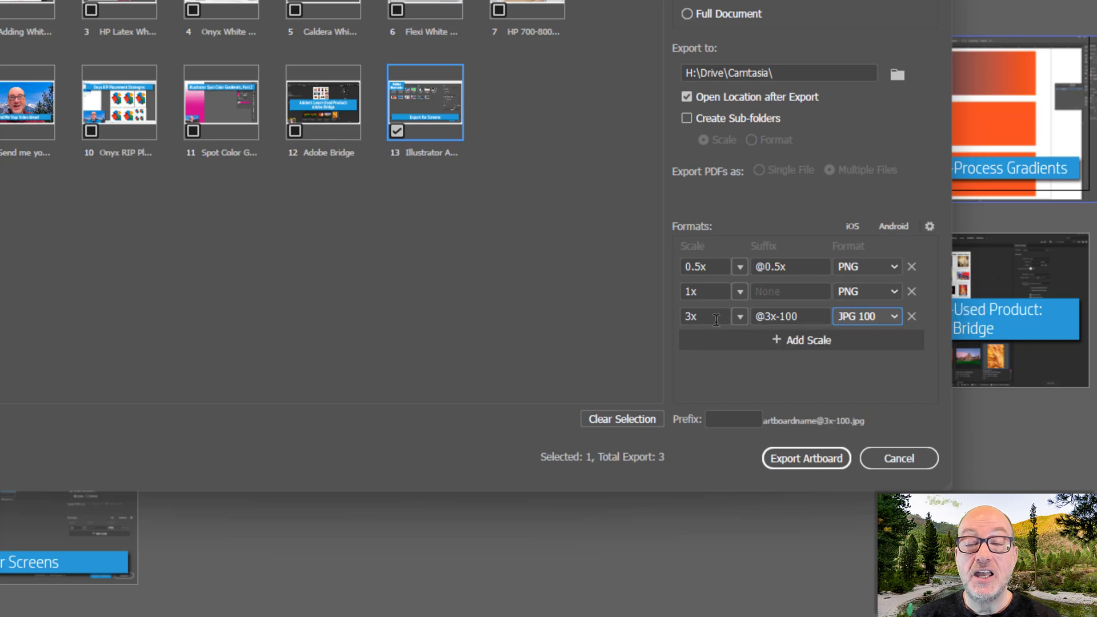
mouse_move(837, 326)
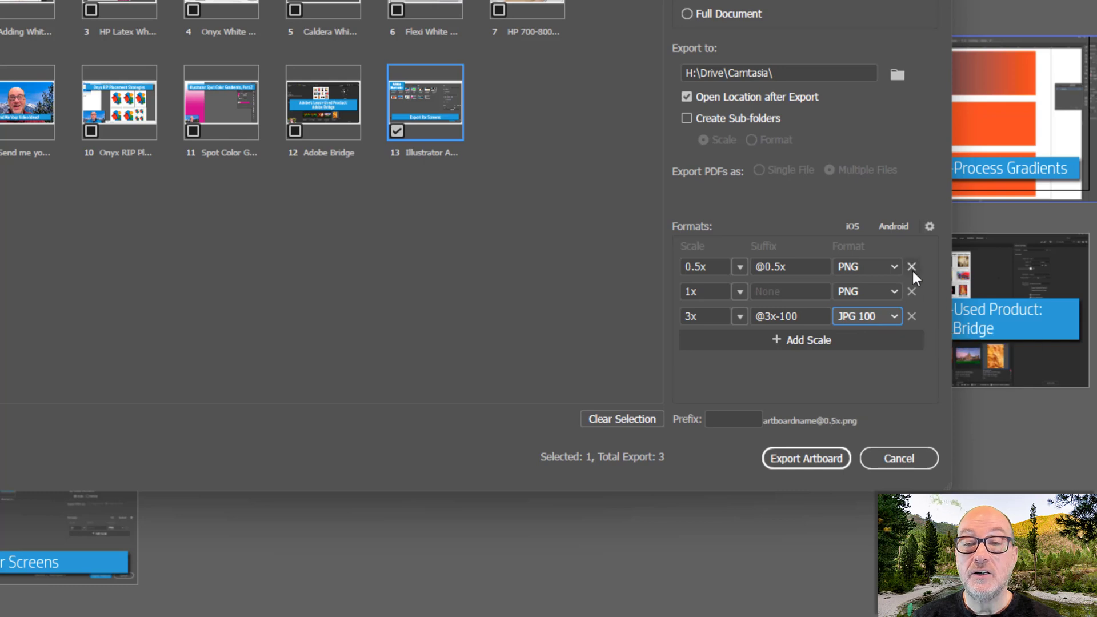
Remove the 3x and 0.5x rows, export artboard 13 as a 1x PNG, and close File Explorer.
click(911, 315)
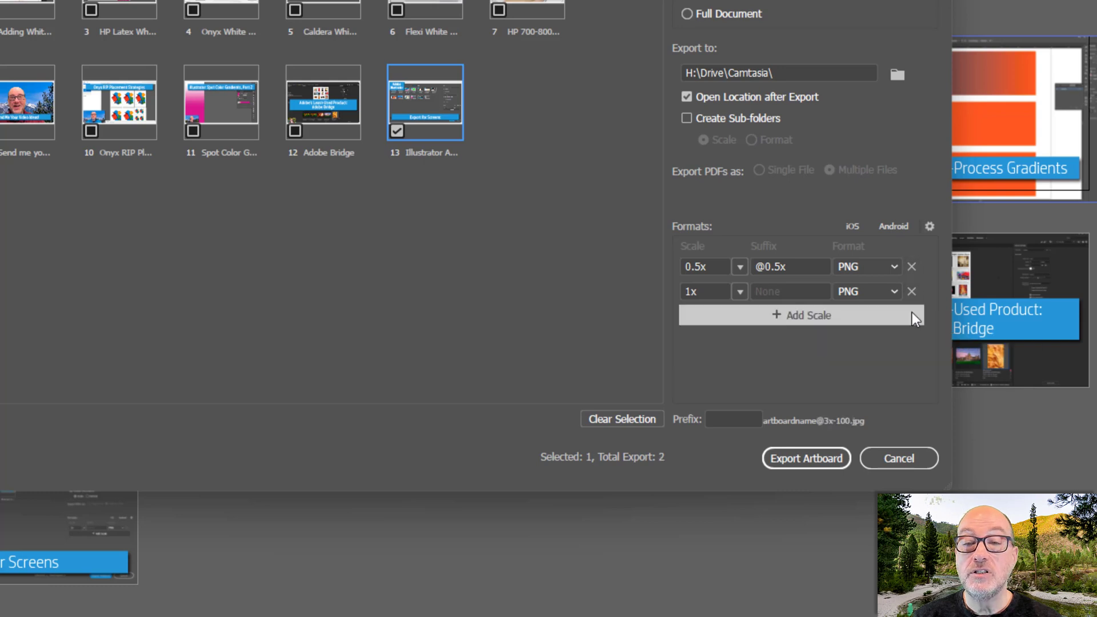
click(911, 266)
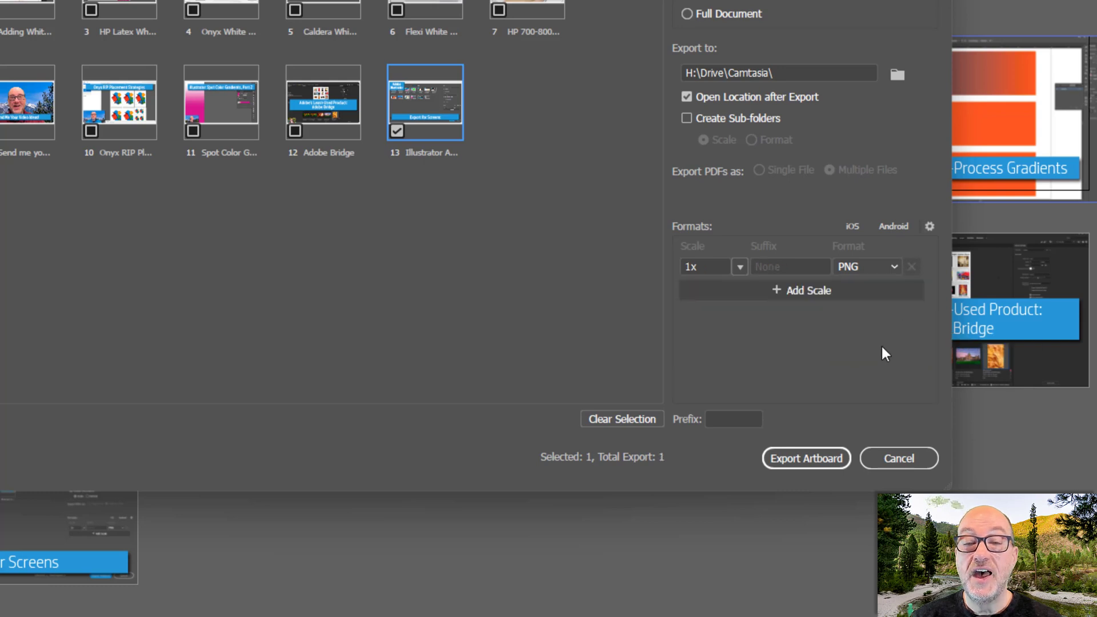
mouse_move(748, 141)
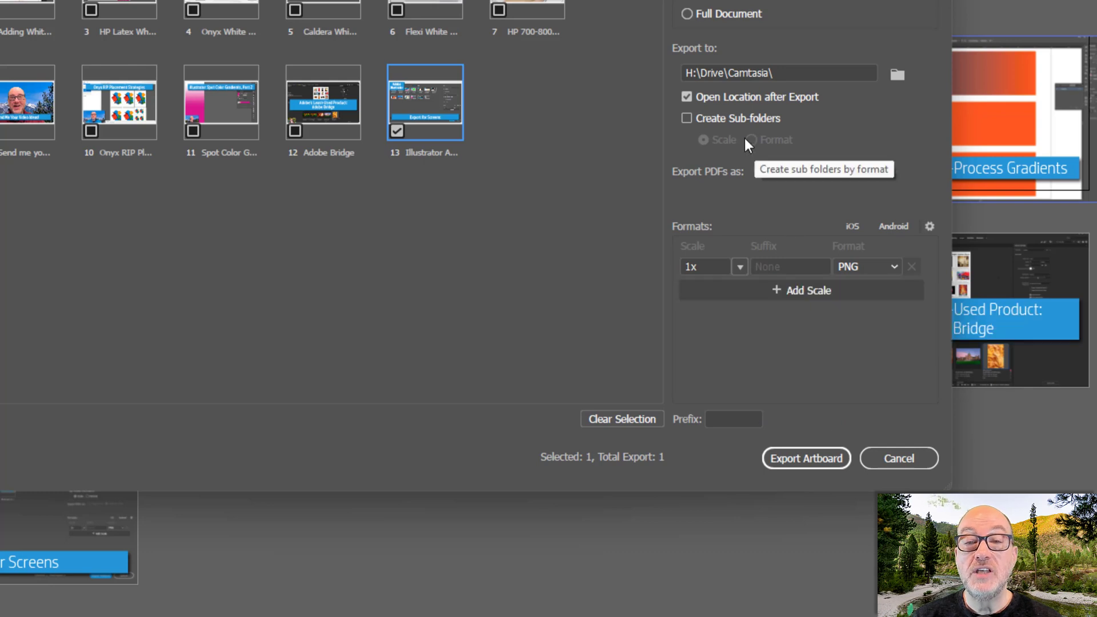
mouse_move(704, 123)
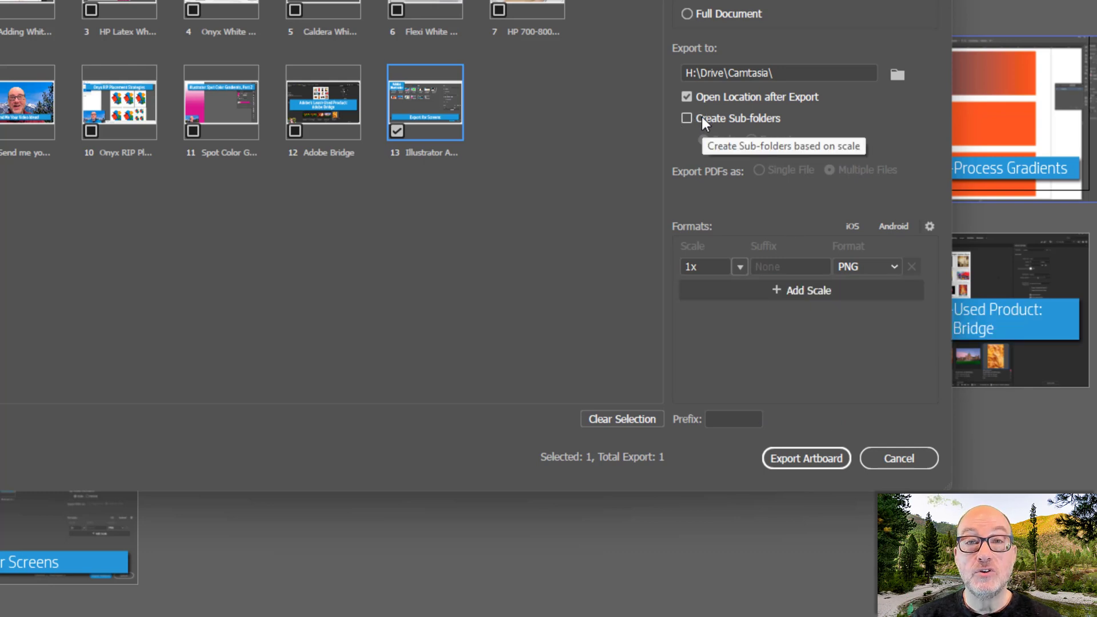
mouse_move(759, 126)
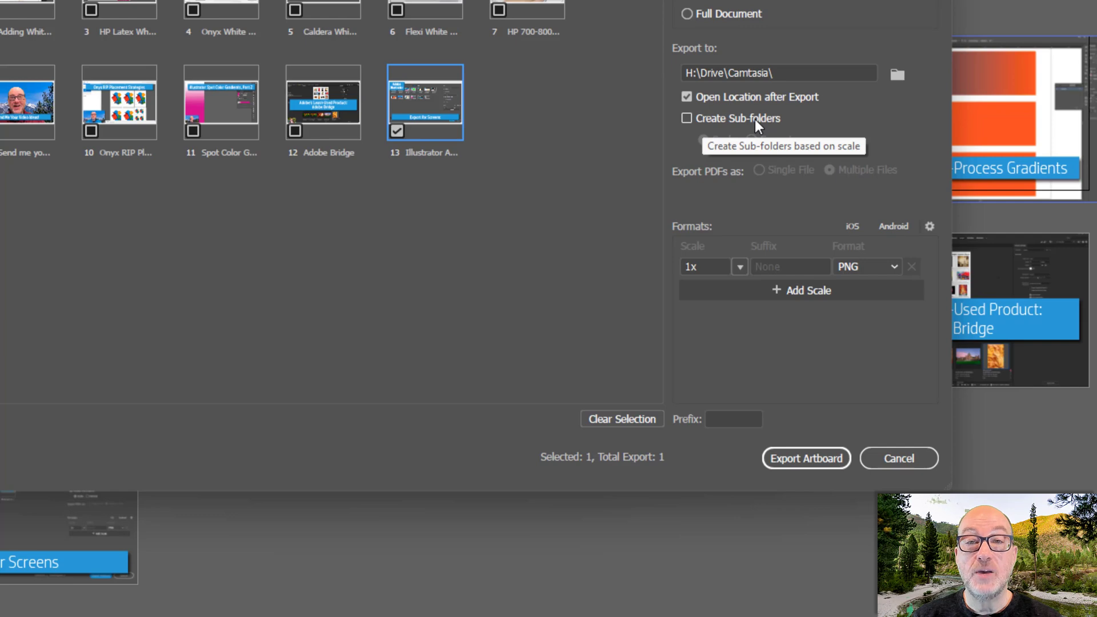
mouse_move(767, 236)
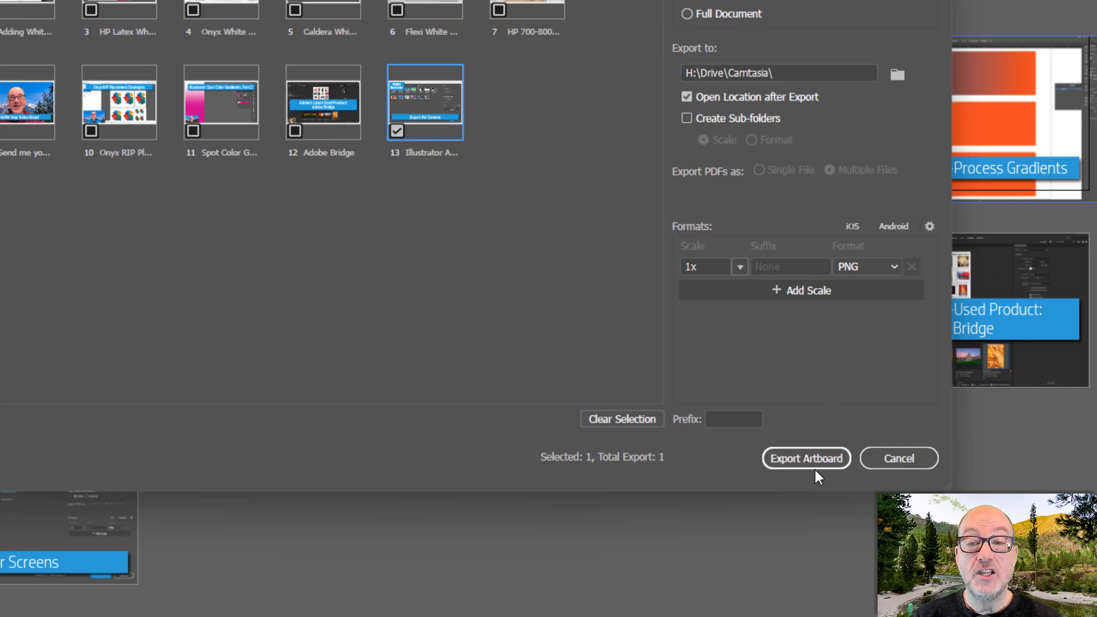
click(805, 458)
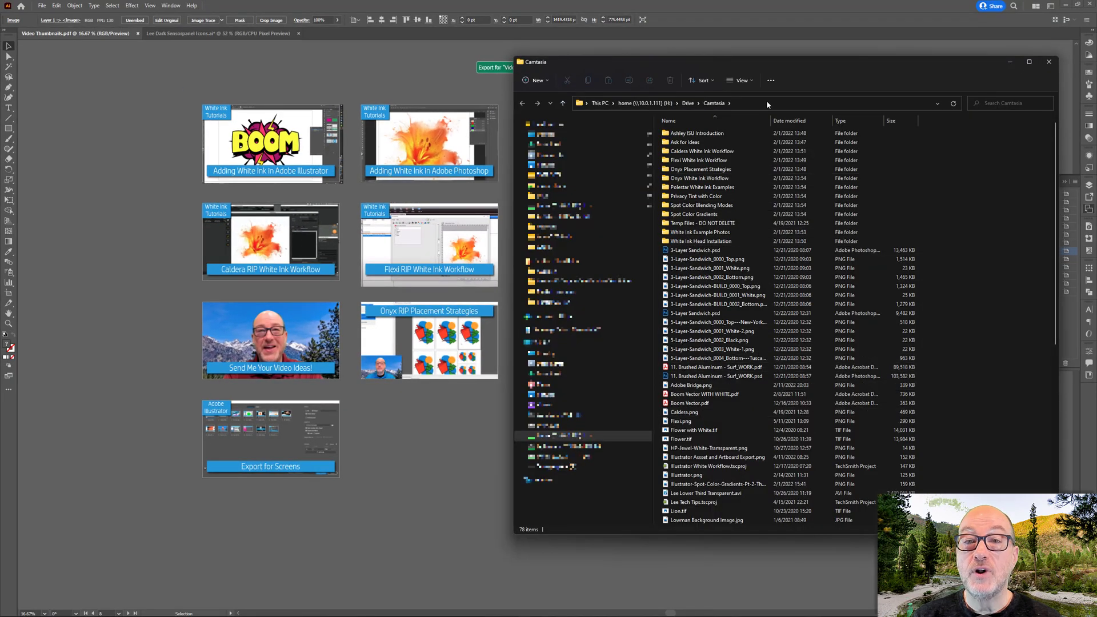
mouse_move(1047, 62)
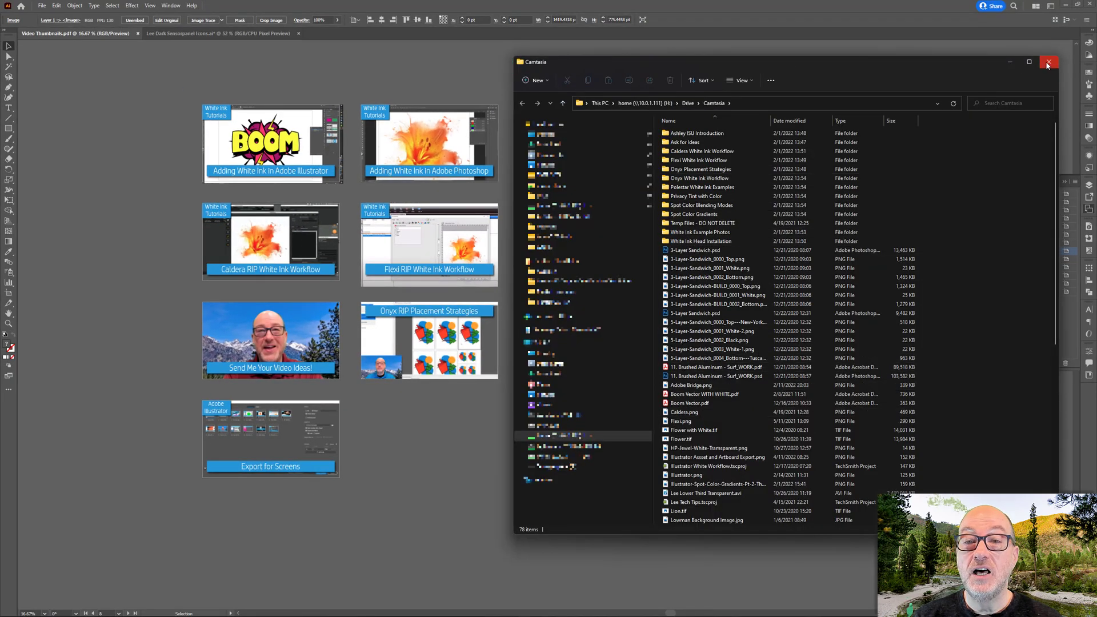
click(1047, 62)
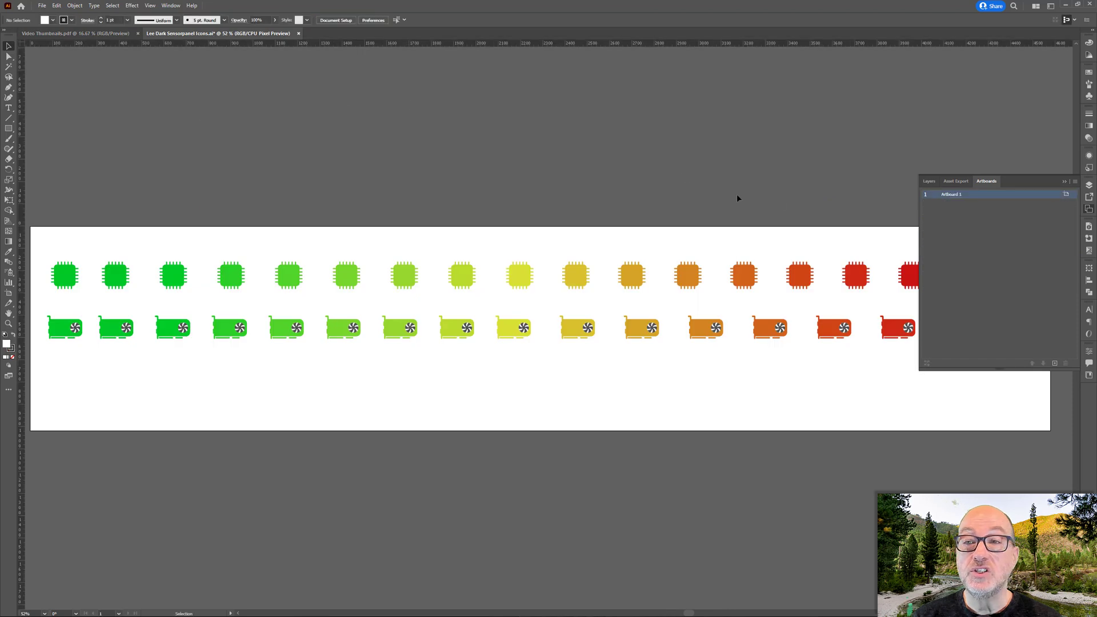
mouse_move(1090, 216)
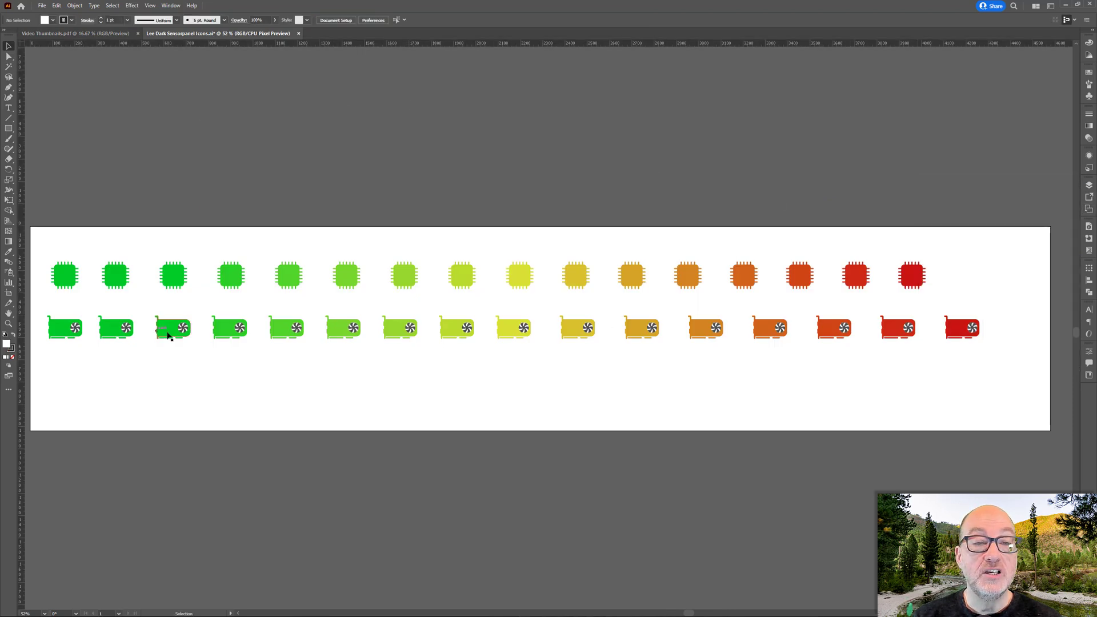
mouse_move(860, 323)
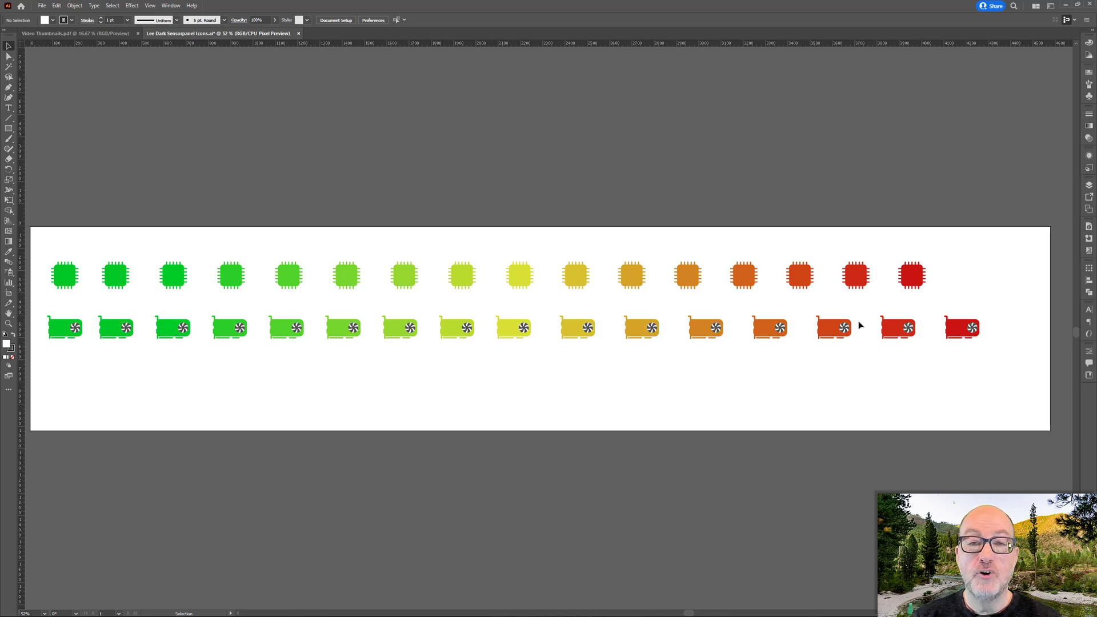
mouse_move(551, 338)
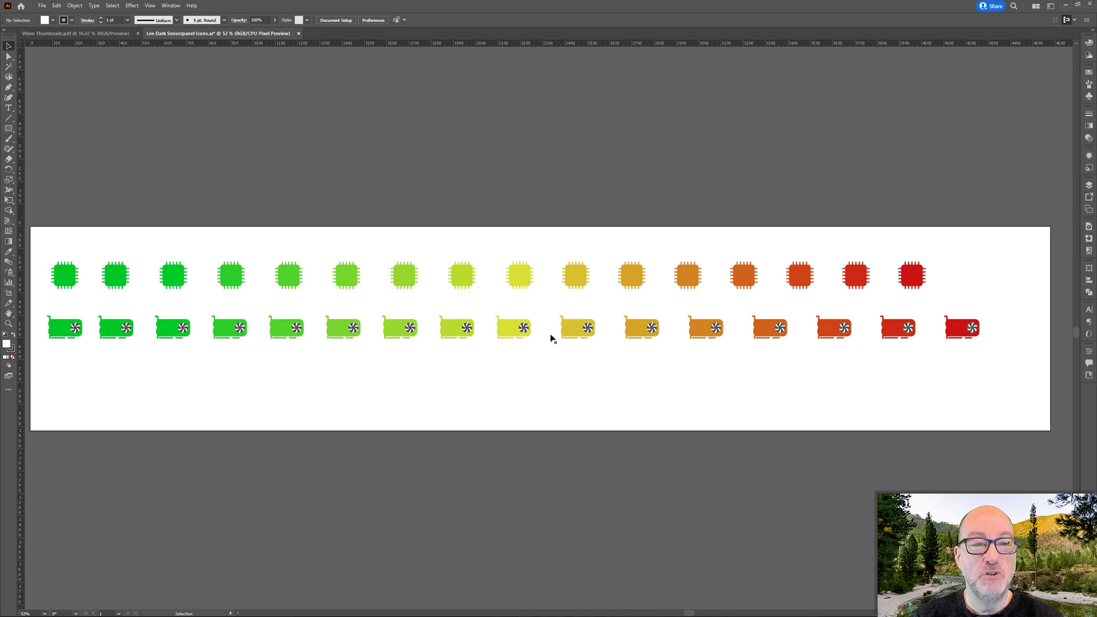
mouse_move(399, 292)
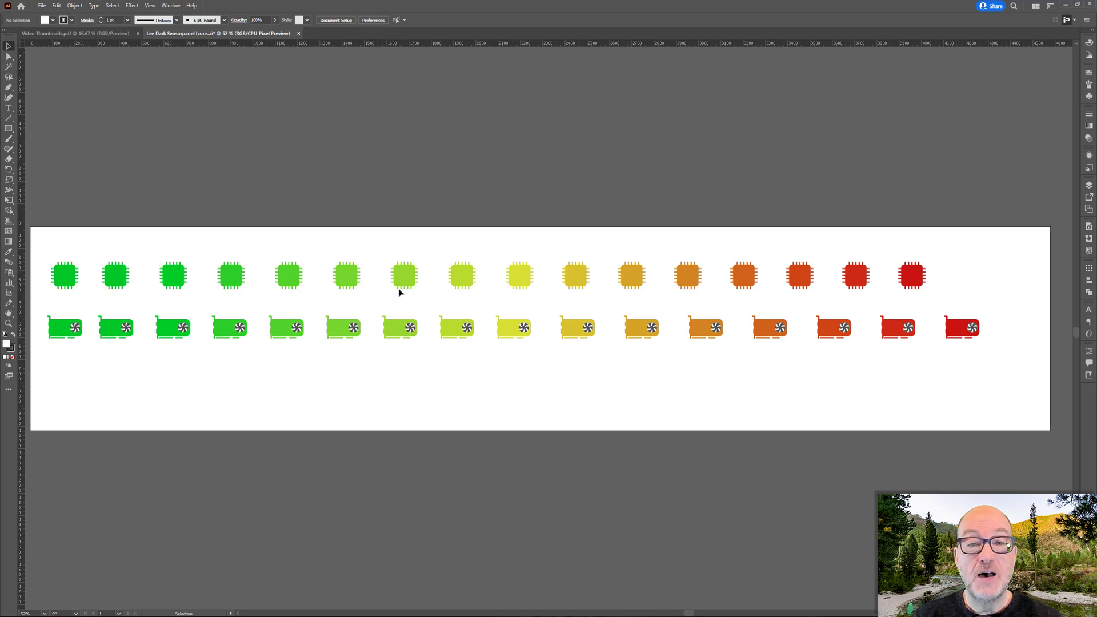
mouse_move(422, 281)
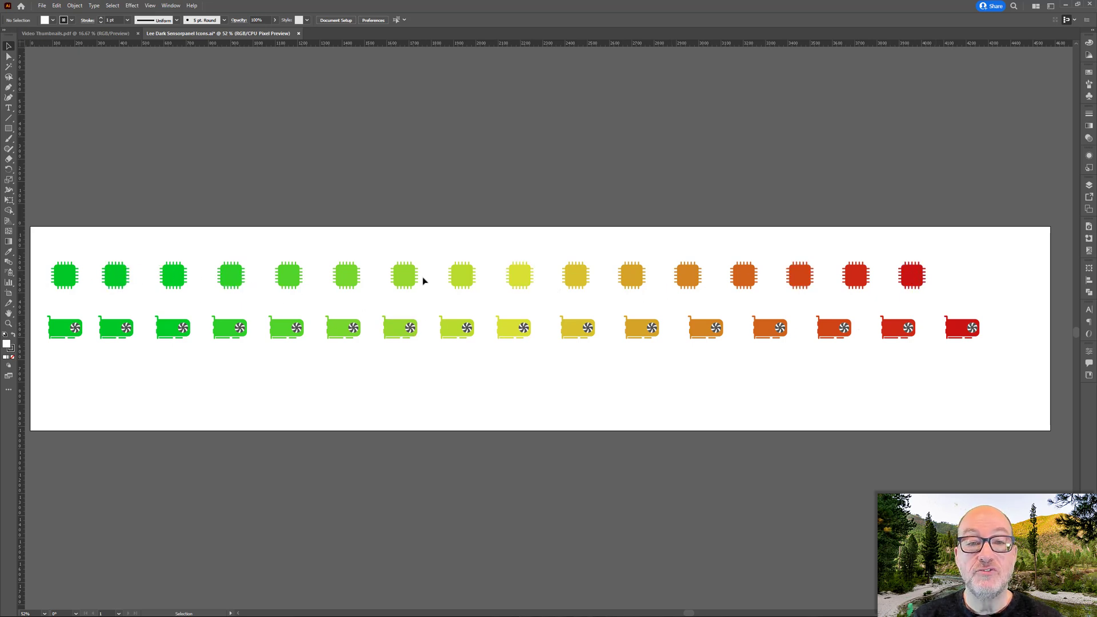
mouse_move(913, 275)
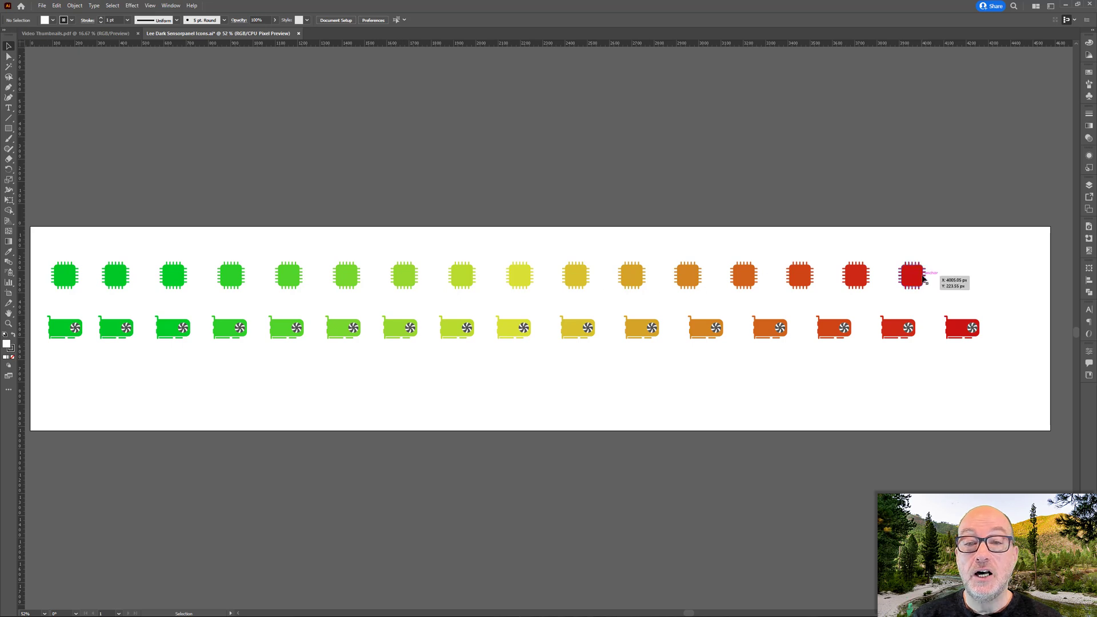
mouse_move(883, 273)
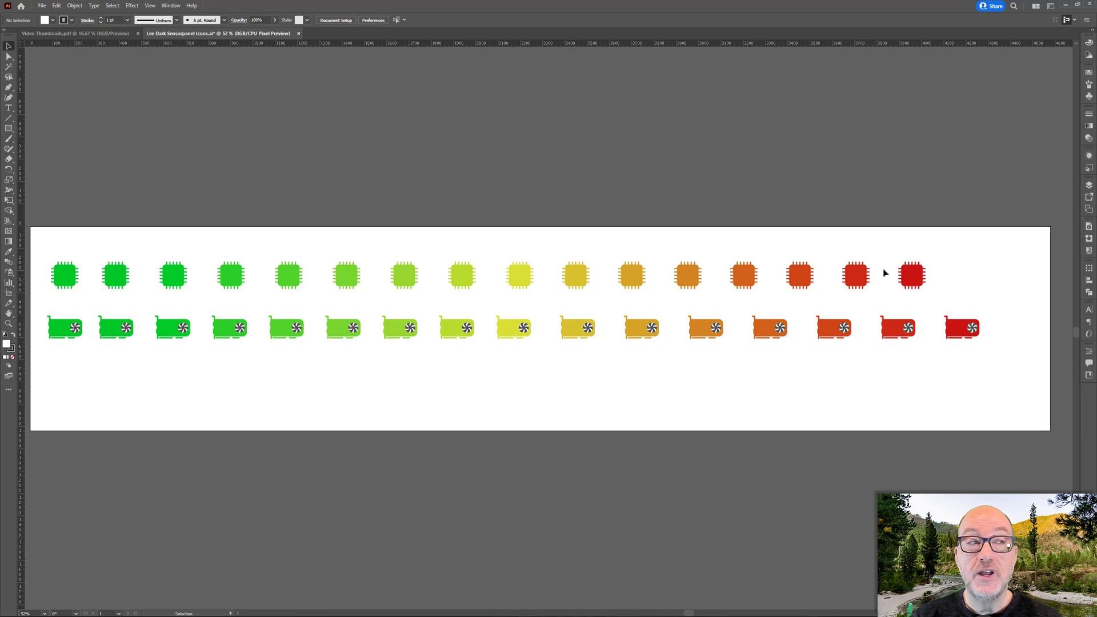
mouse_move(884, 316)
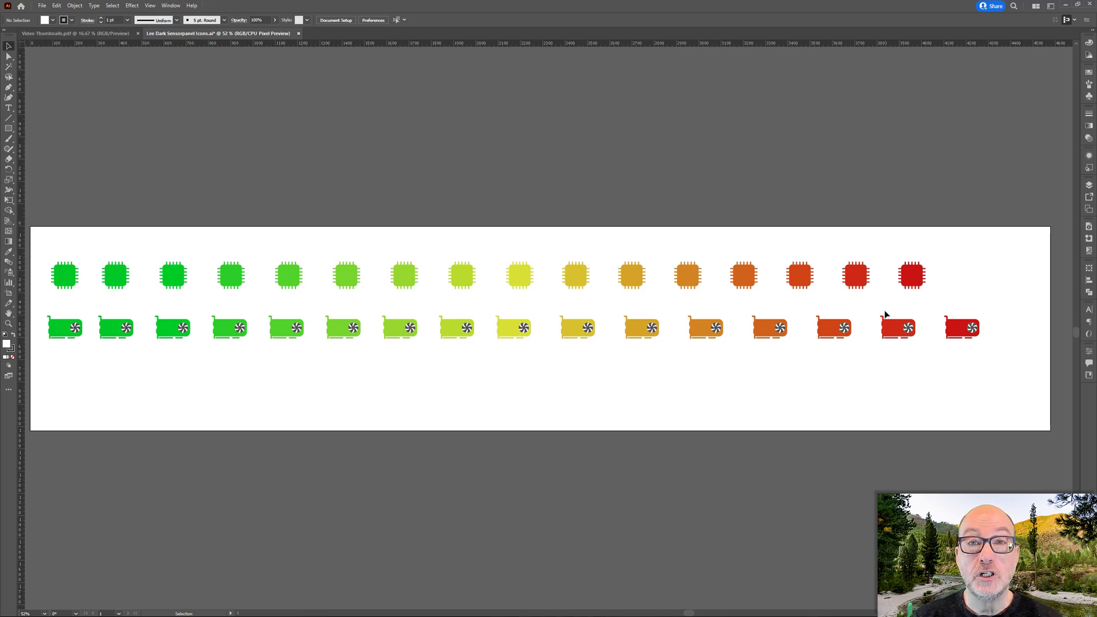
mouse_move(945, 323)
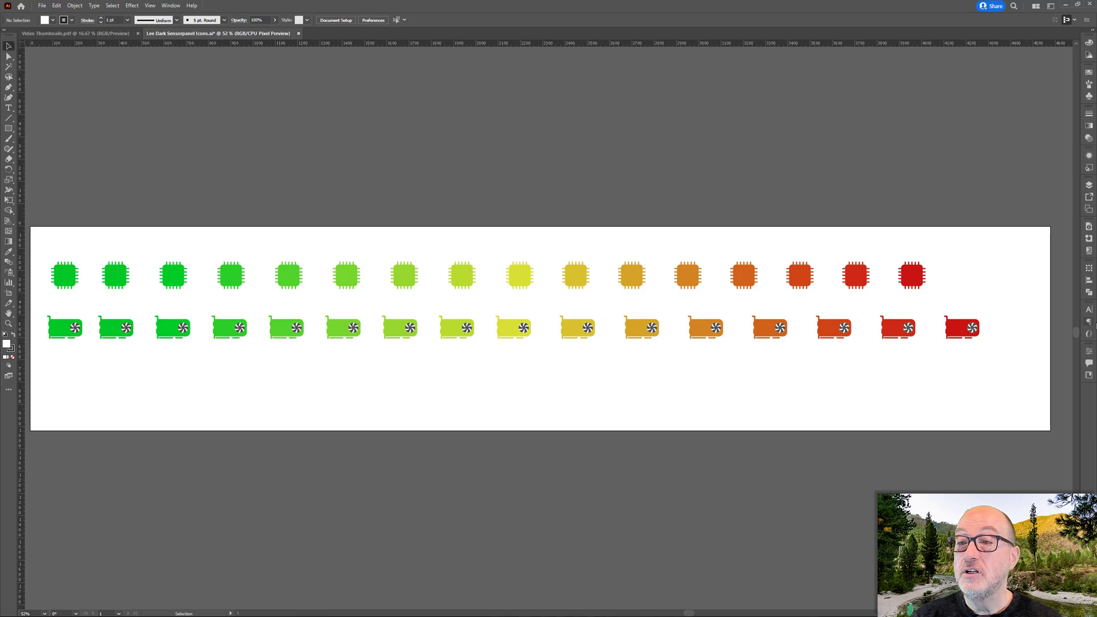
Show the Asset Export panel via Window and drag the selected CPU and GPU icons into it.
click(342, 12)
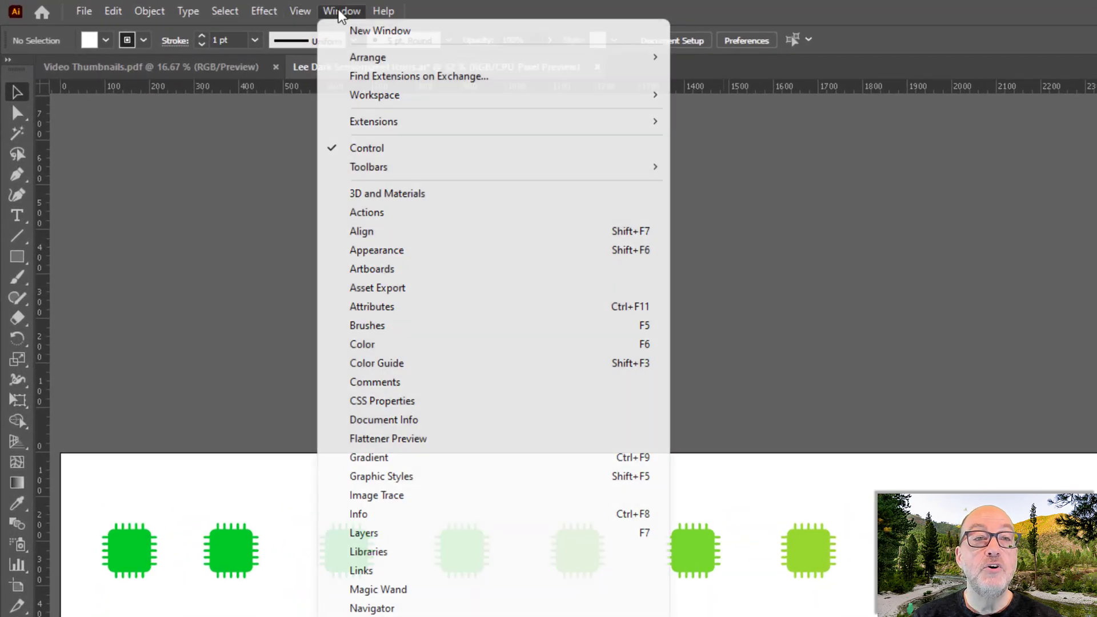
mouse_move(434, 288)
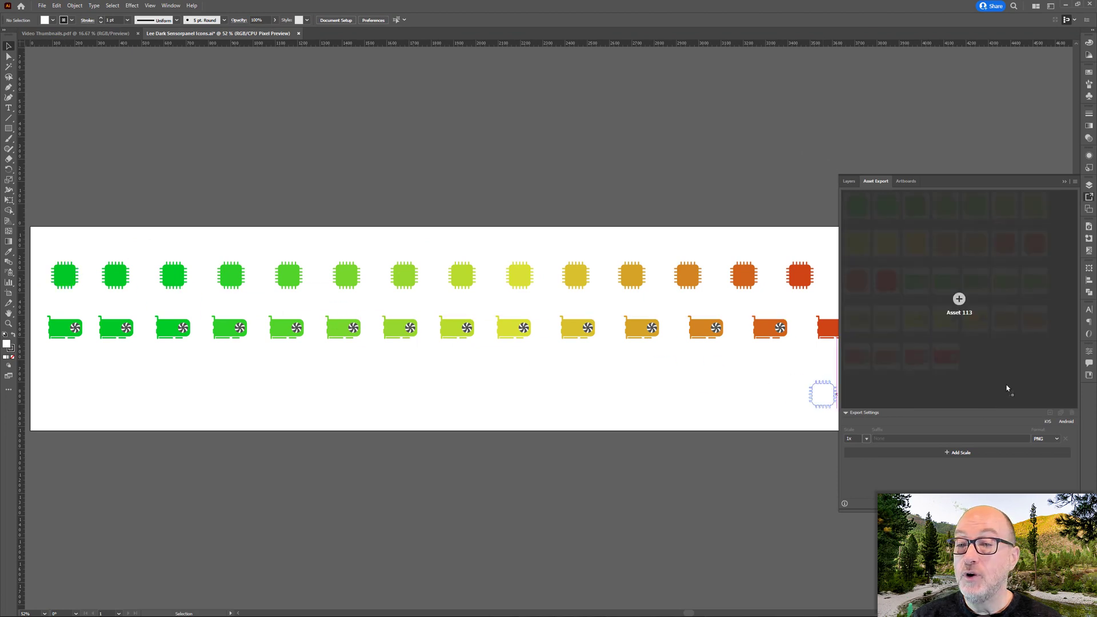
click(64, 275)
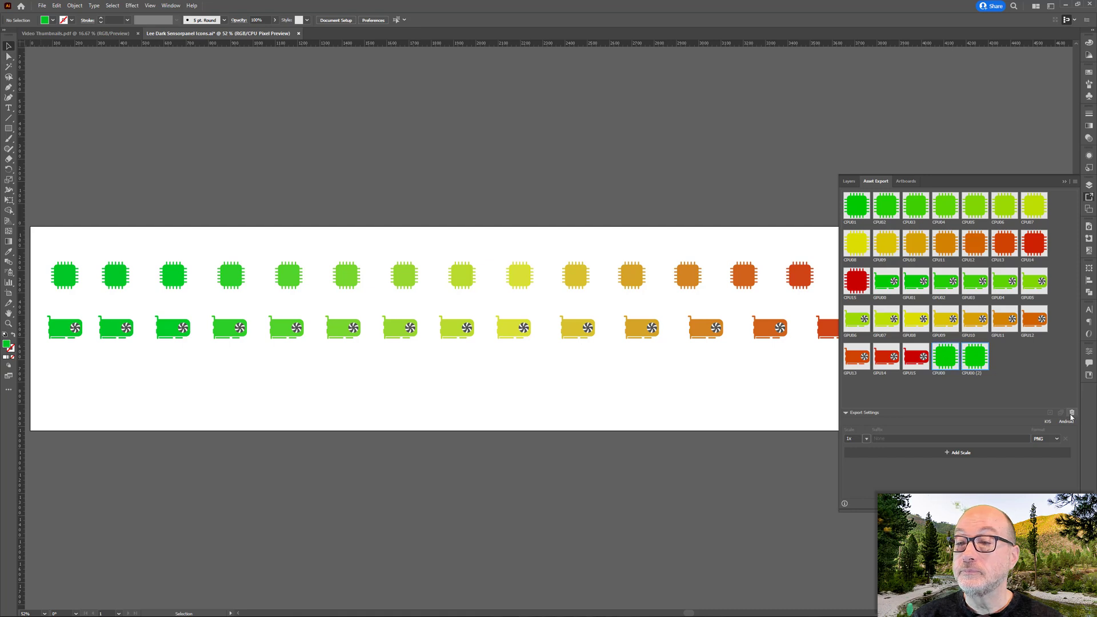
Delete the two duplicate CPU00 assets with the Asset Export trash icon.
click(1070, 413)
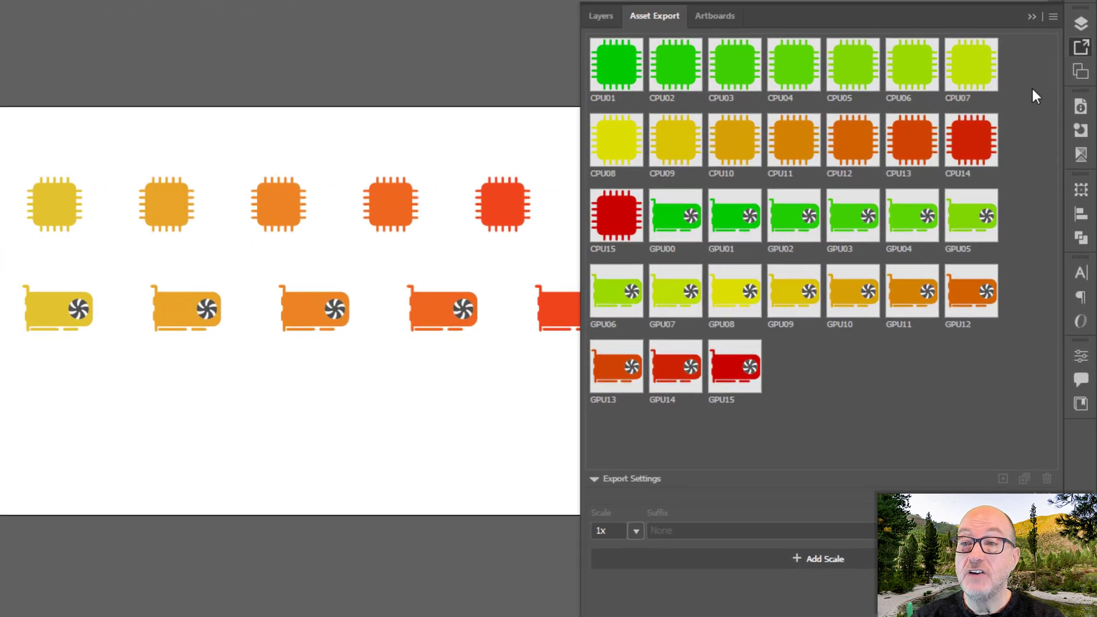
mouse_move(868, 175)
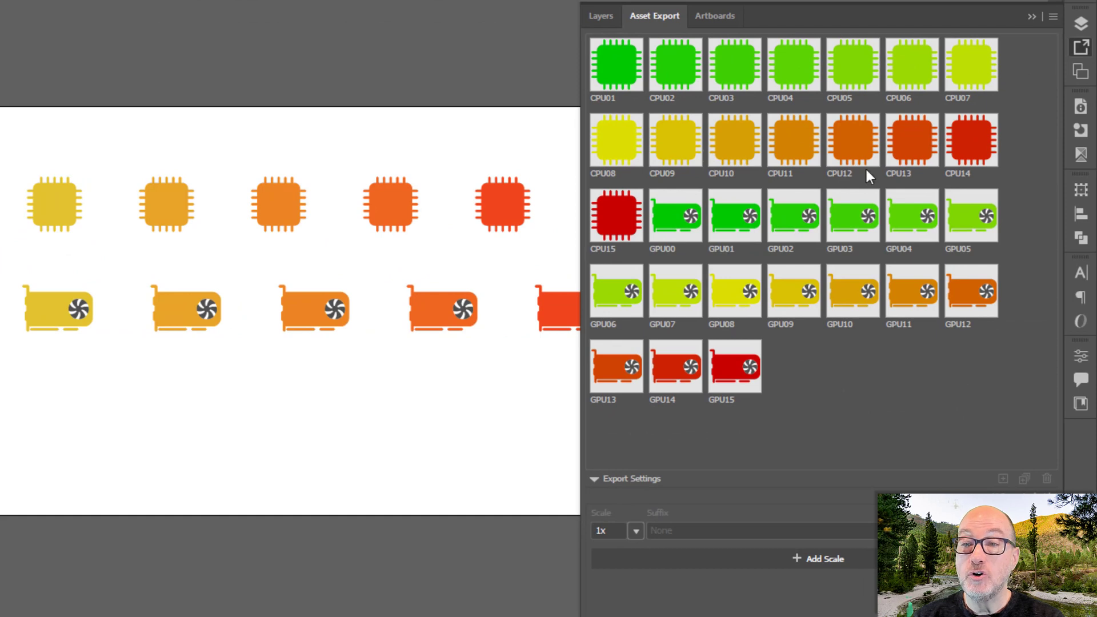
mouse_move(811, 229)
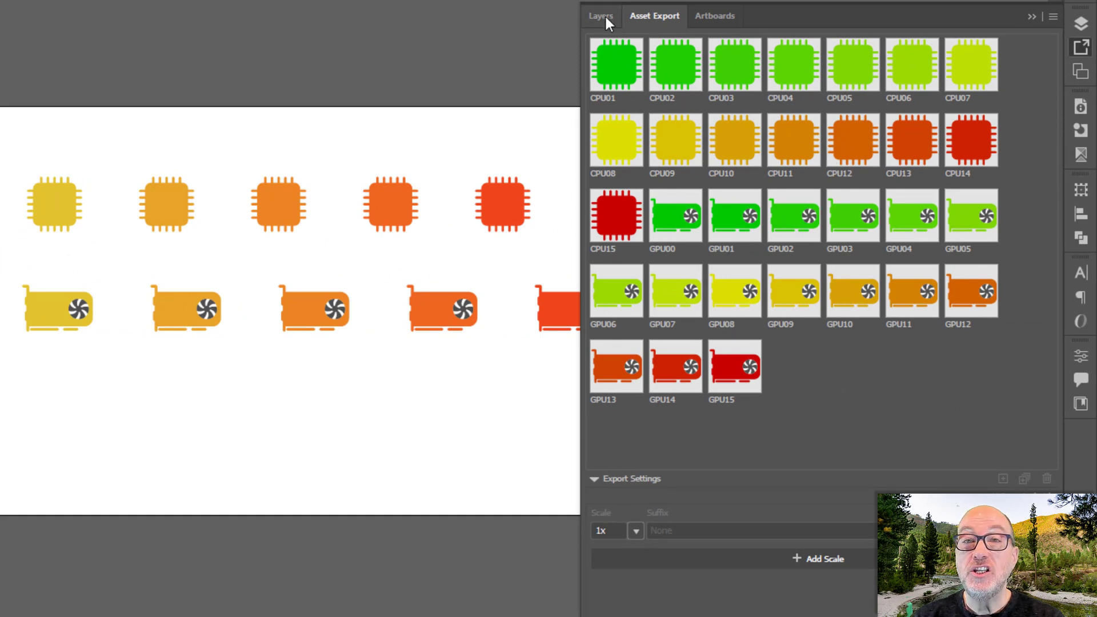
In Layers, hide the GPU layer and expand CPU to list sublayers CPU00–CPU15.
click(599, 15)
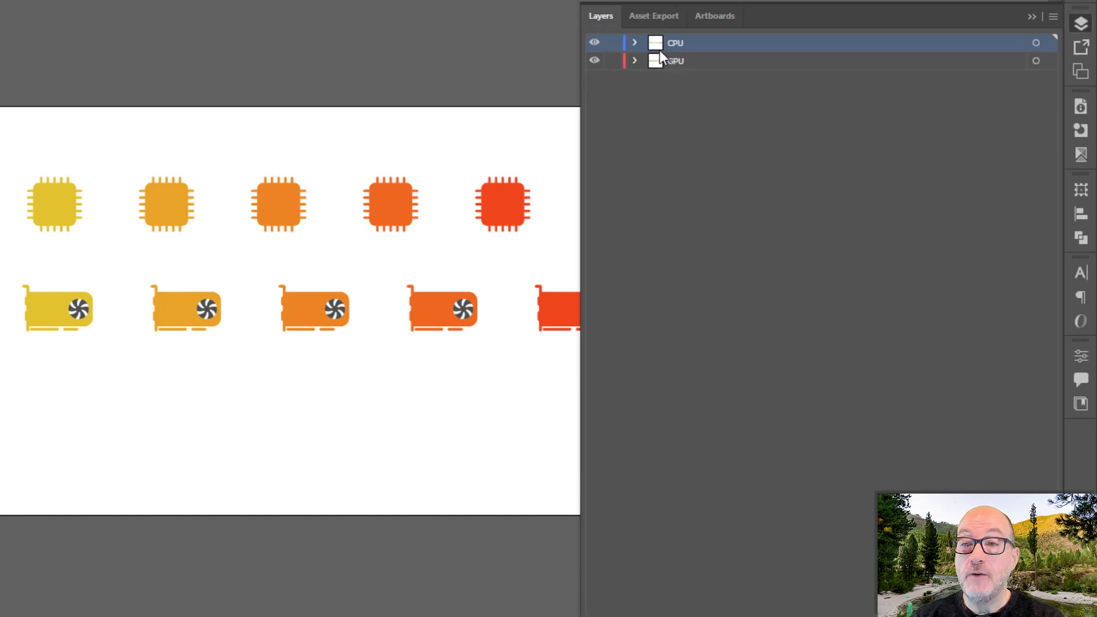
mouse_move(629, 82)
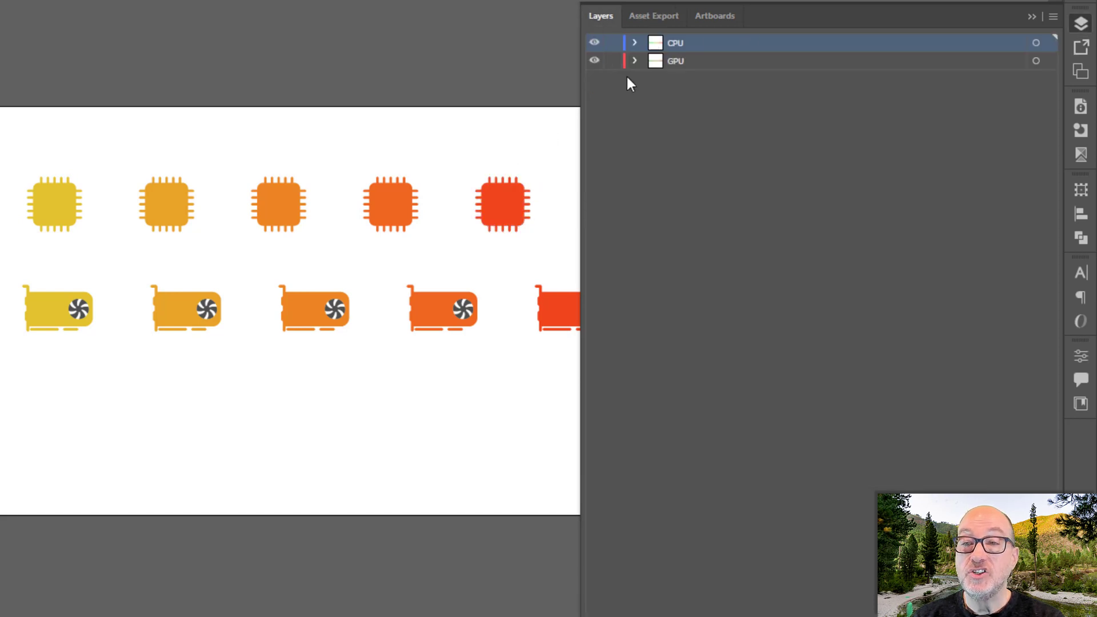
mouse_move(600, 77)
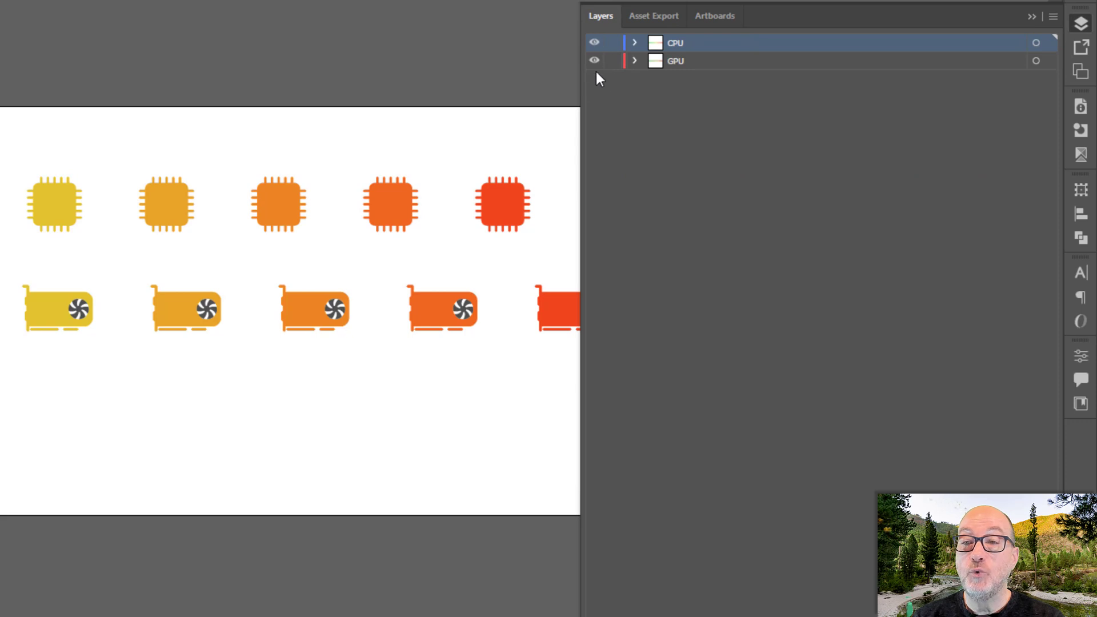
click(594, 60)
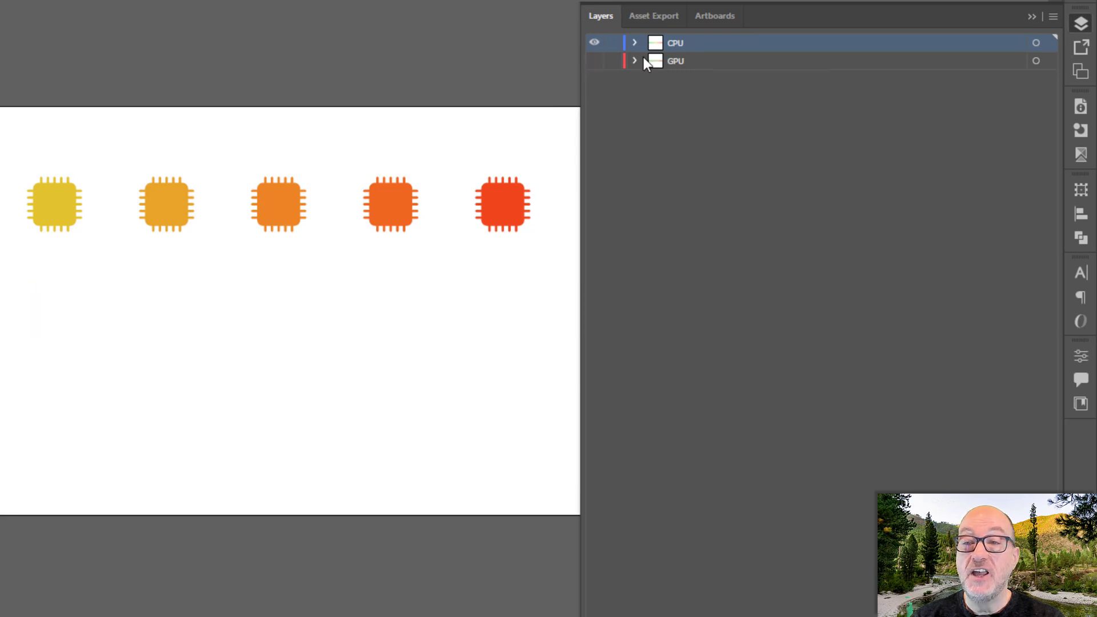
mouse_move(635, 46)
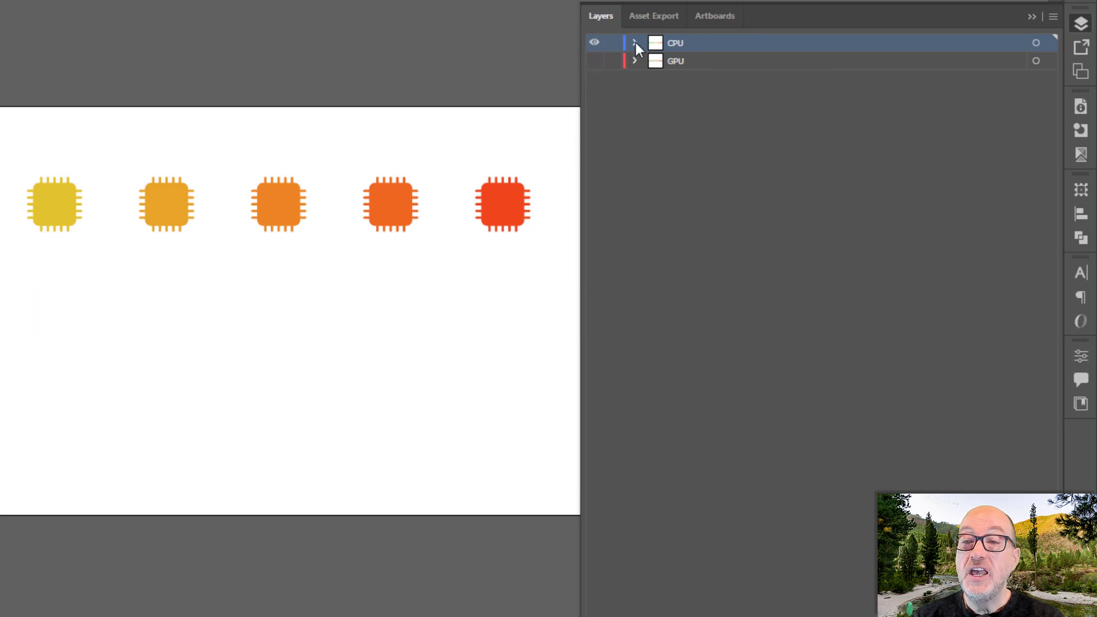
click(634, 42)
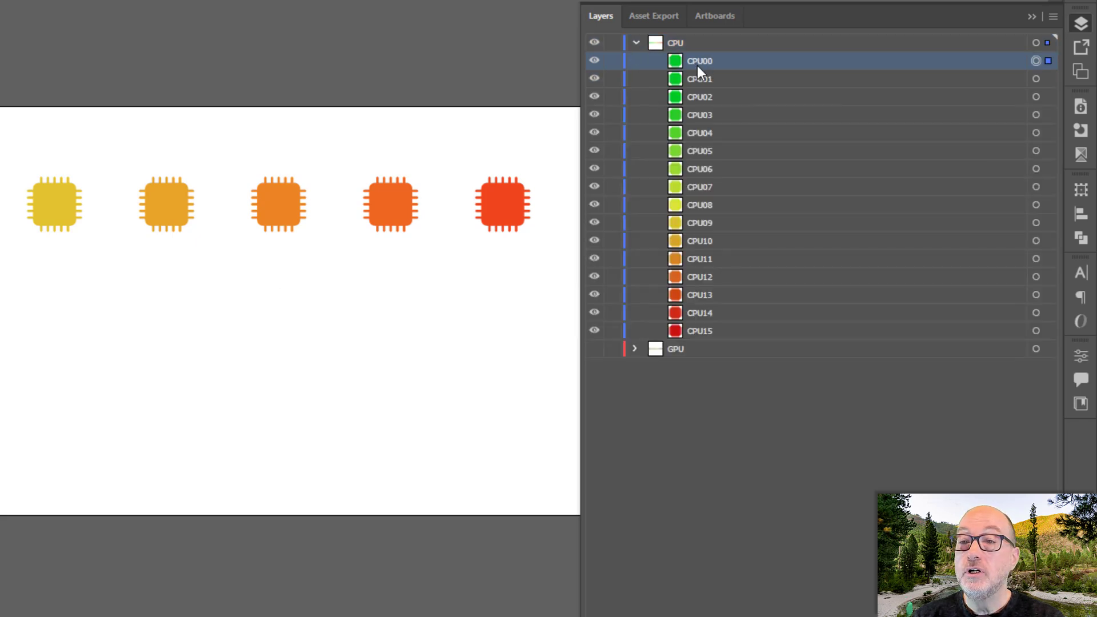
Highlight the CPU03 sublayer, then select the CPU08 icon on the artboard.
click(699, 114)
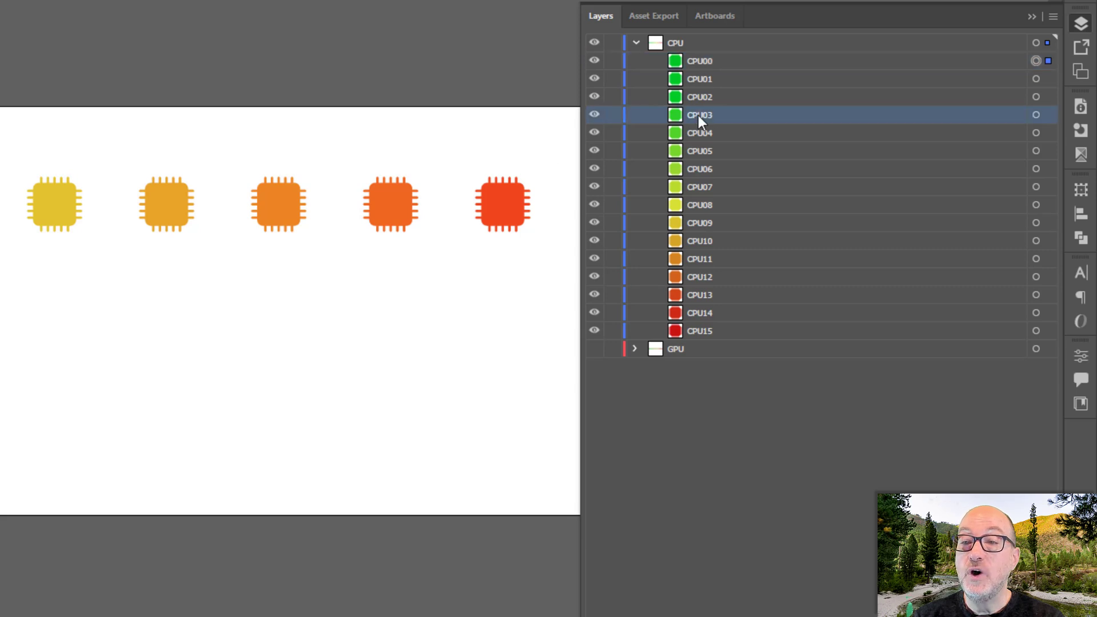
double_click(699, 114)
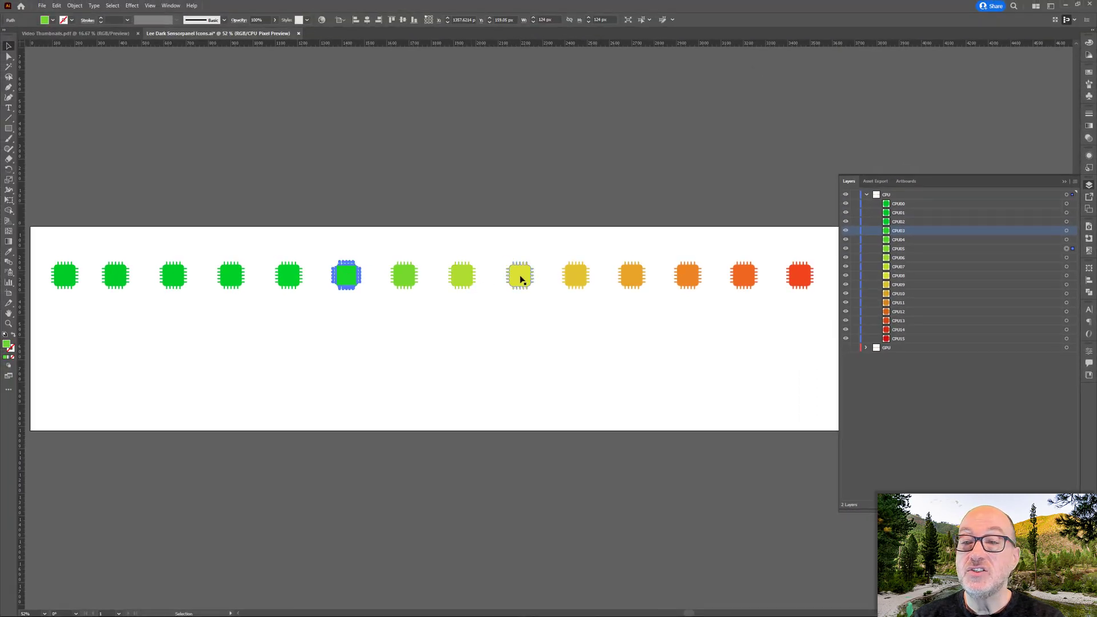
click(518, 275)
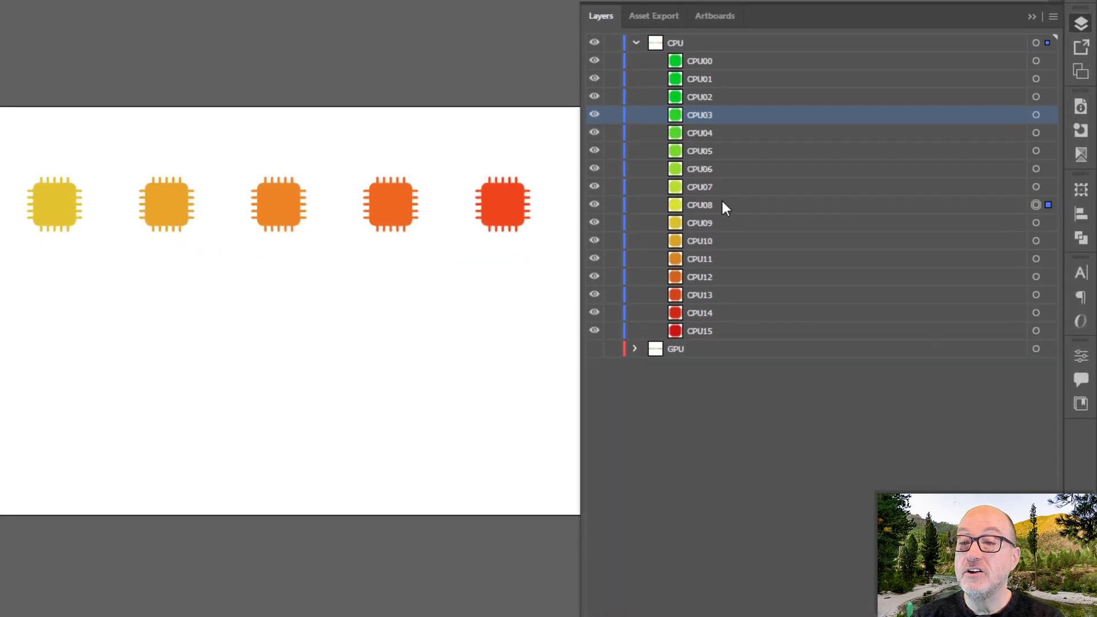
mouse_move(724, 208)
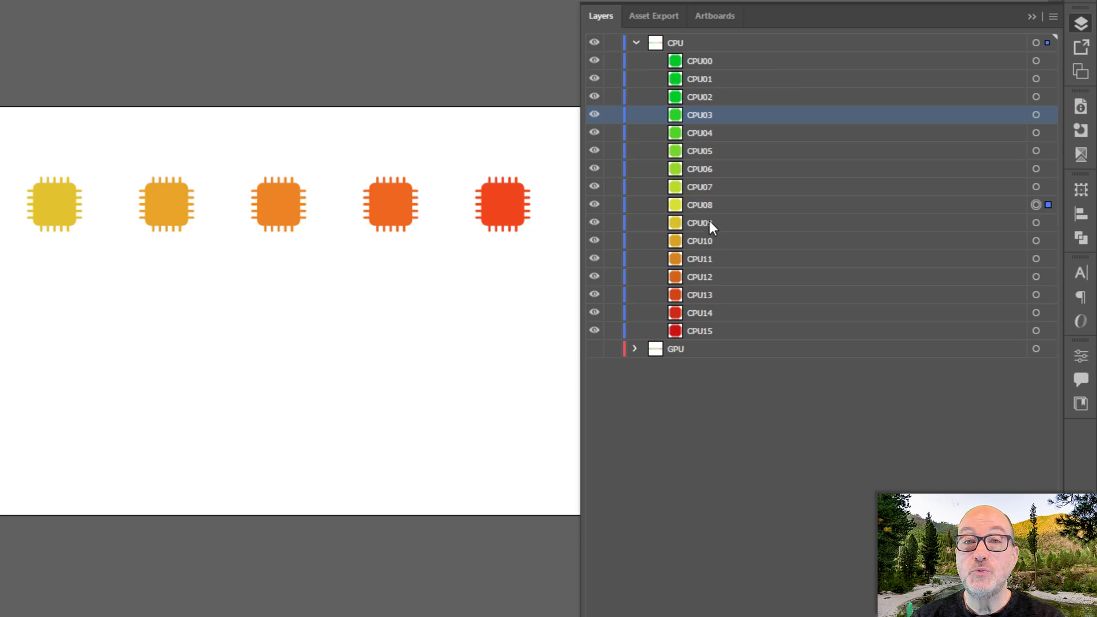
mouse_move(705, 226)
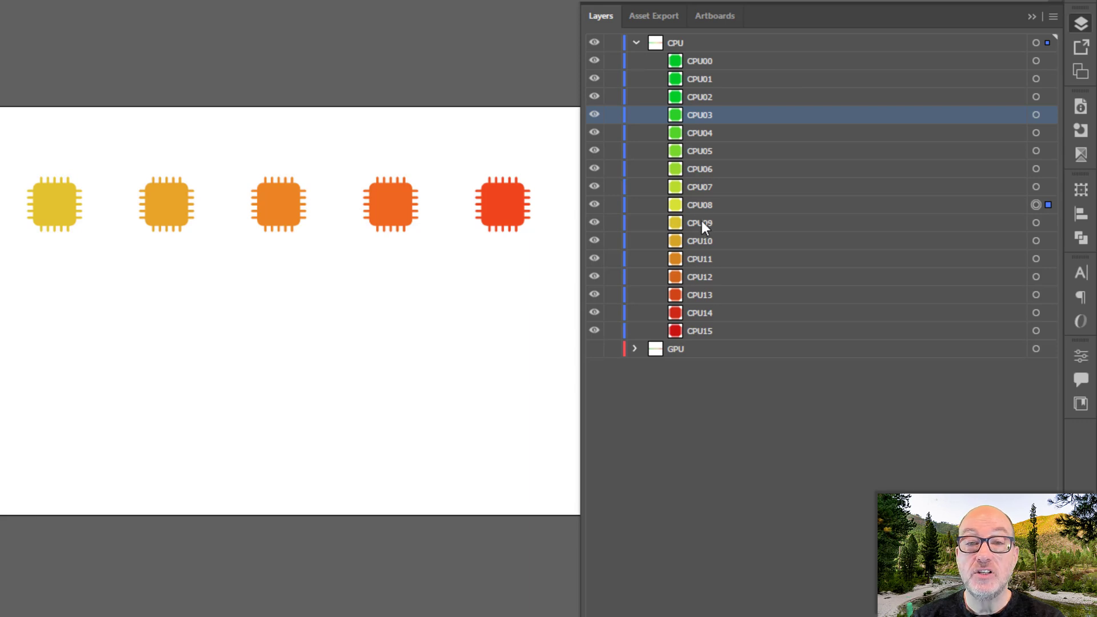
mouse_move(653, 16)
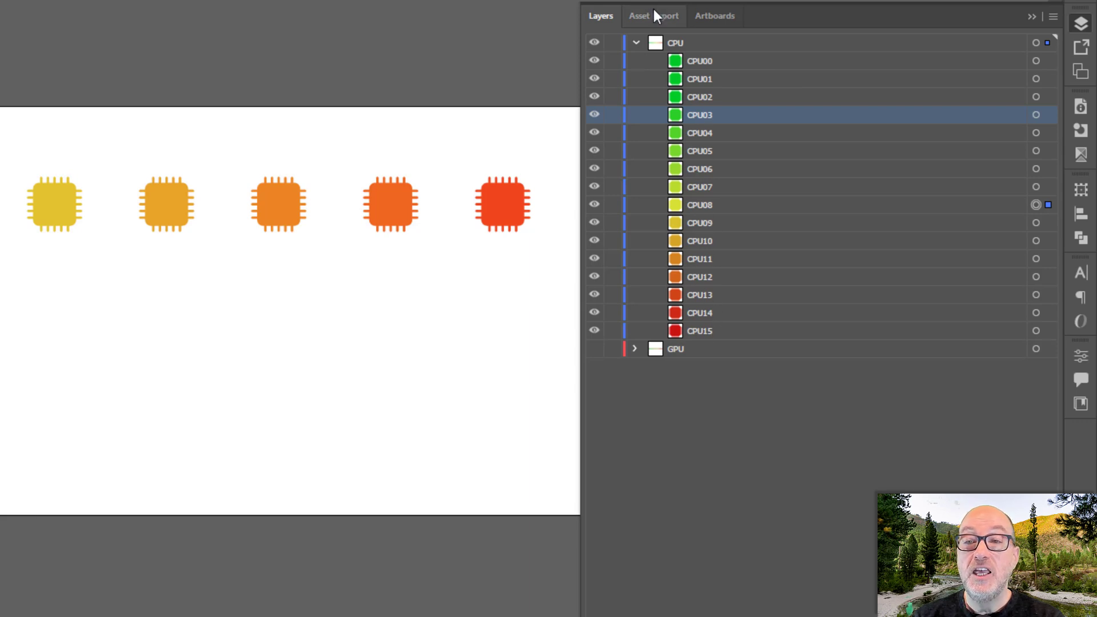
Return to the Asset Export panel, where GPU assets now show blank thumbnails.
click(653, 15)
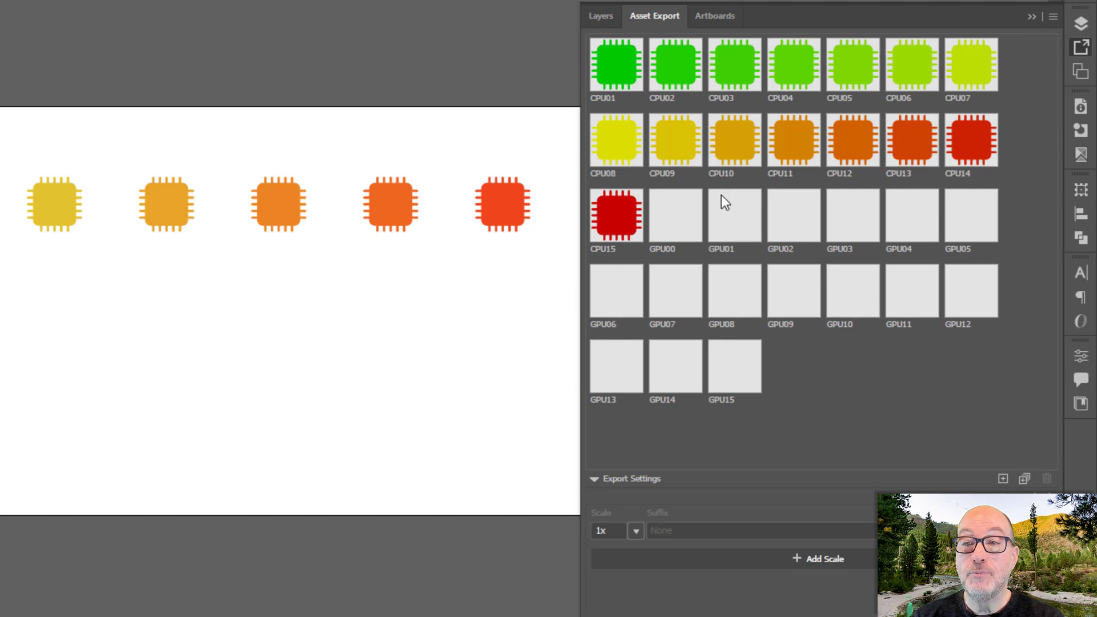
mouse_move(730, 204)
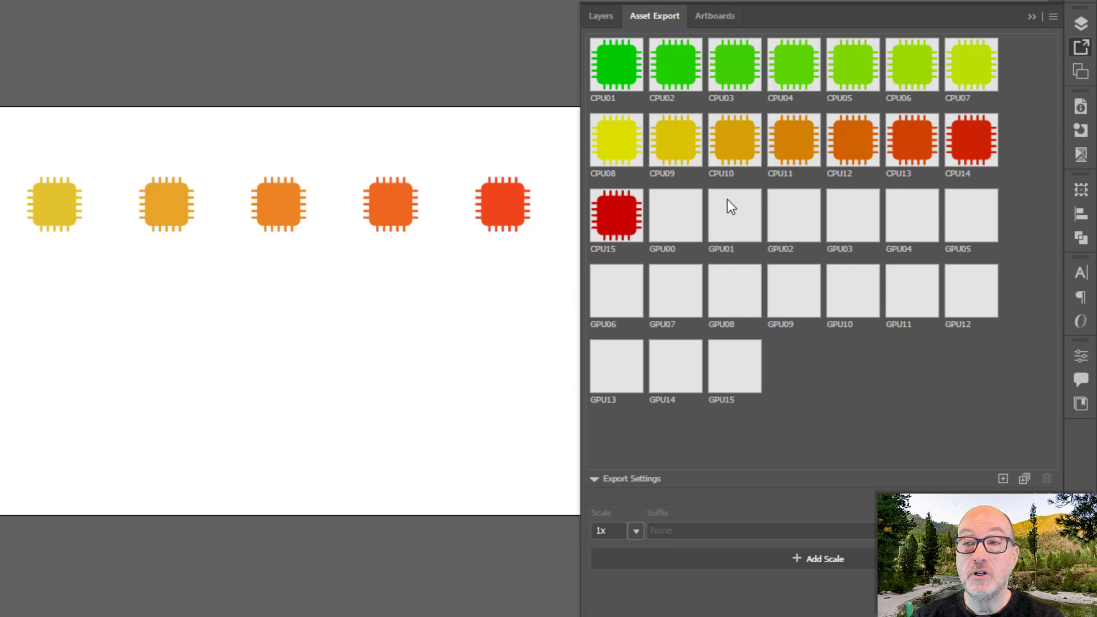
mouse_move(939, 478)
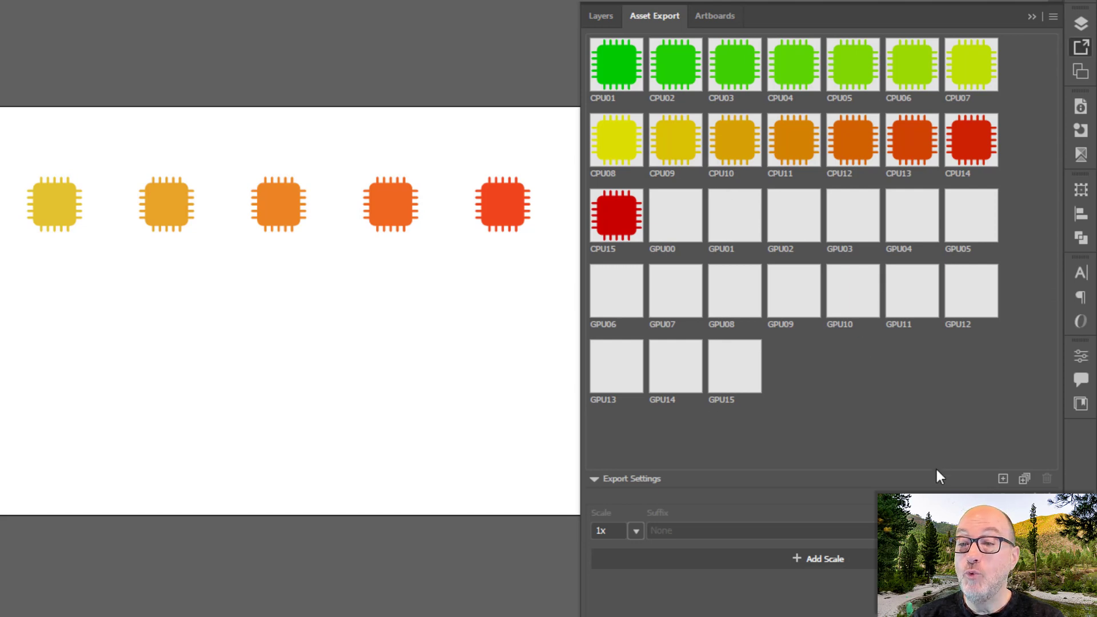
mouse_move(665, 519)
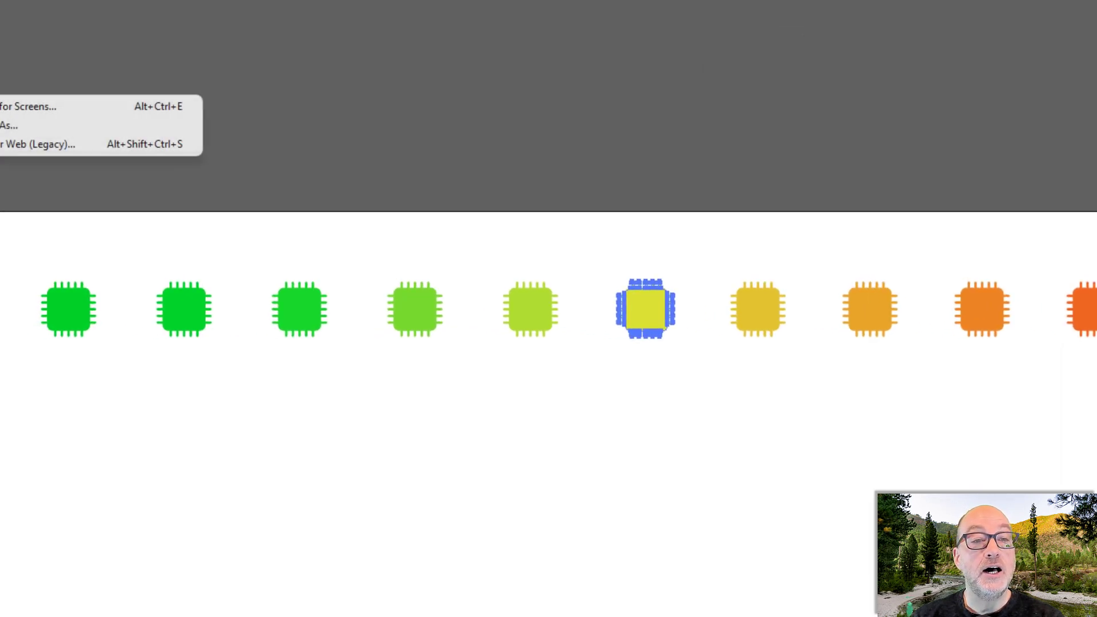
In Export for Screens, switch to Assets and tick All Assets to select all 31 icons.
click(27, 105)
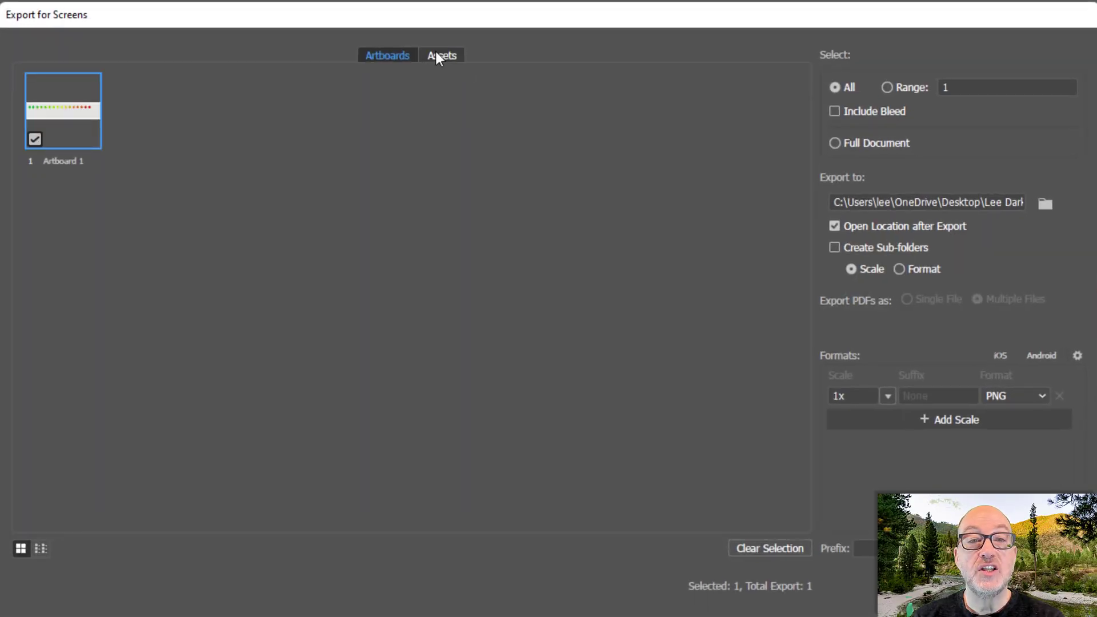
click(441, 55)
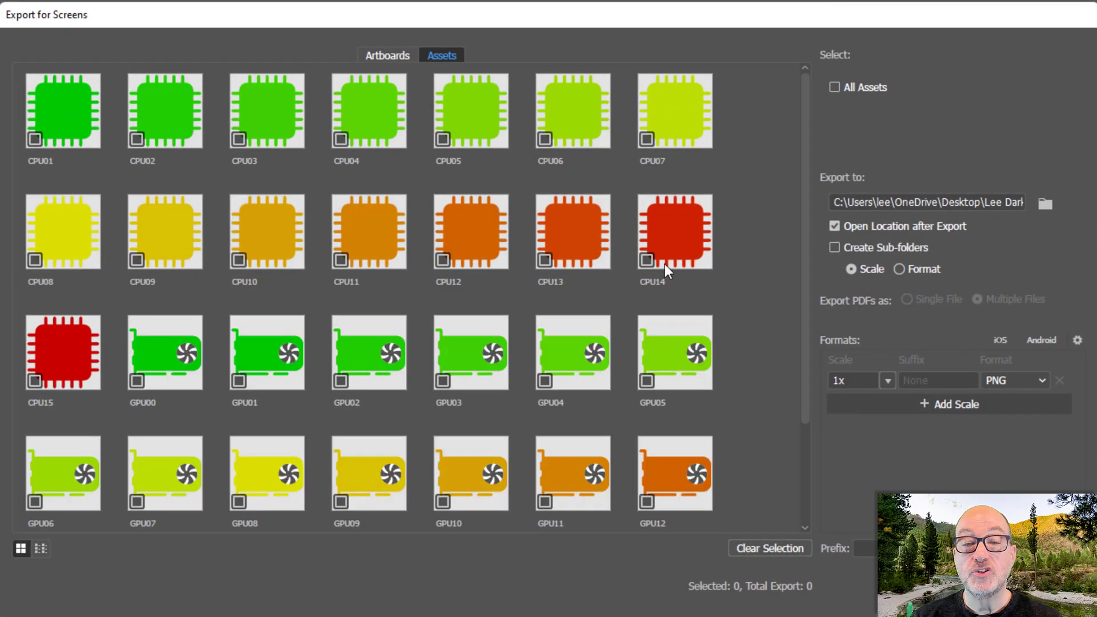
mouse_move(791, 158)
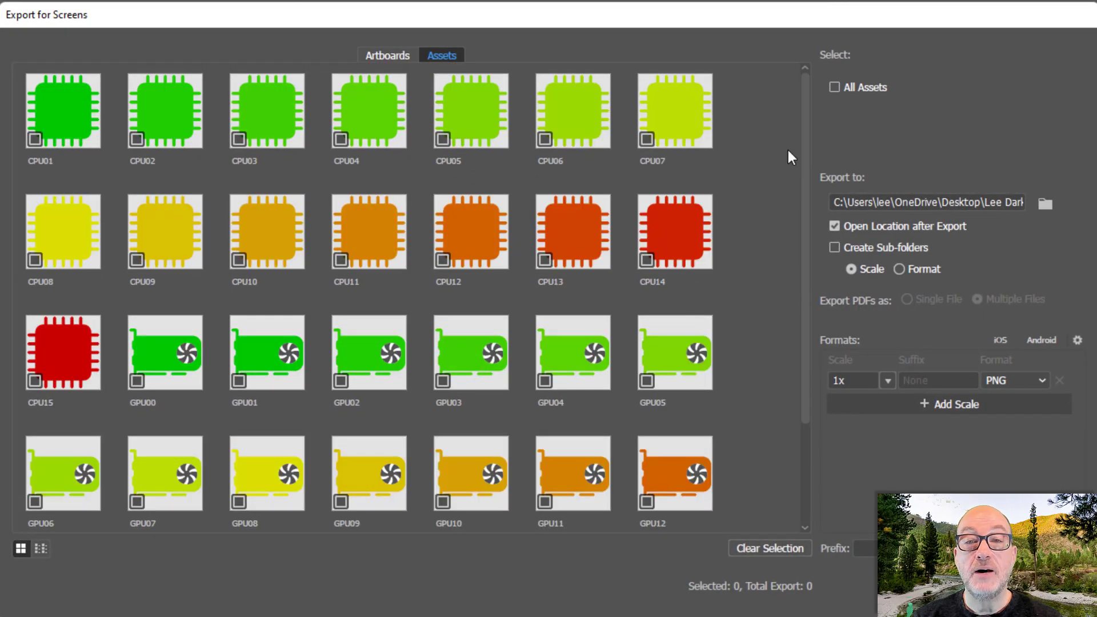
click(833, 87)
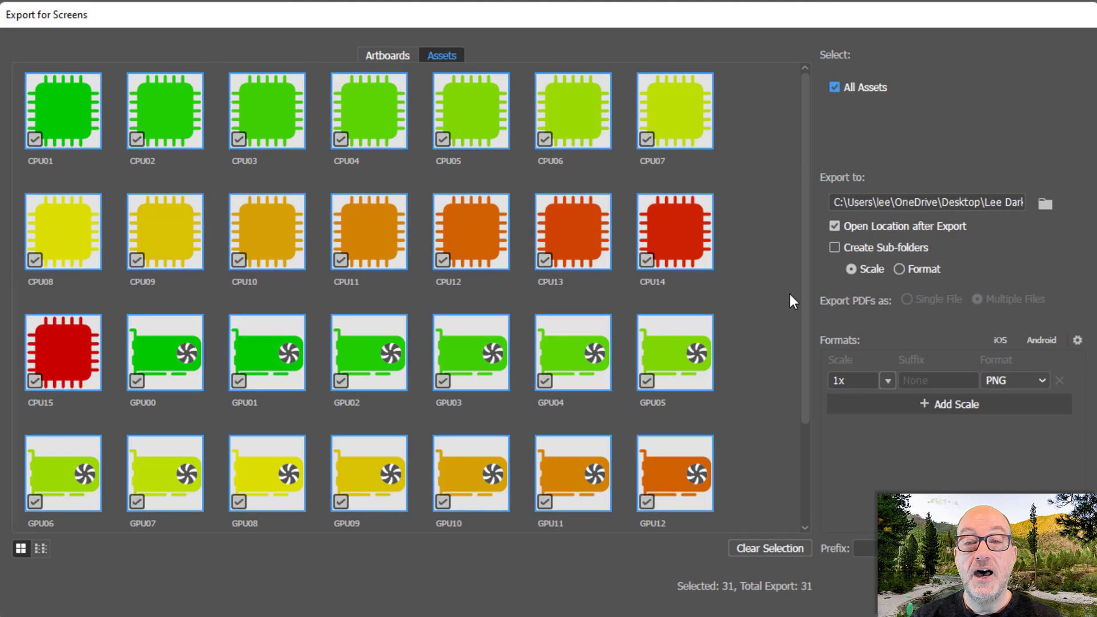
mouse_move(890, 353)
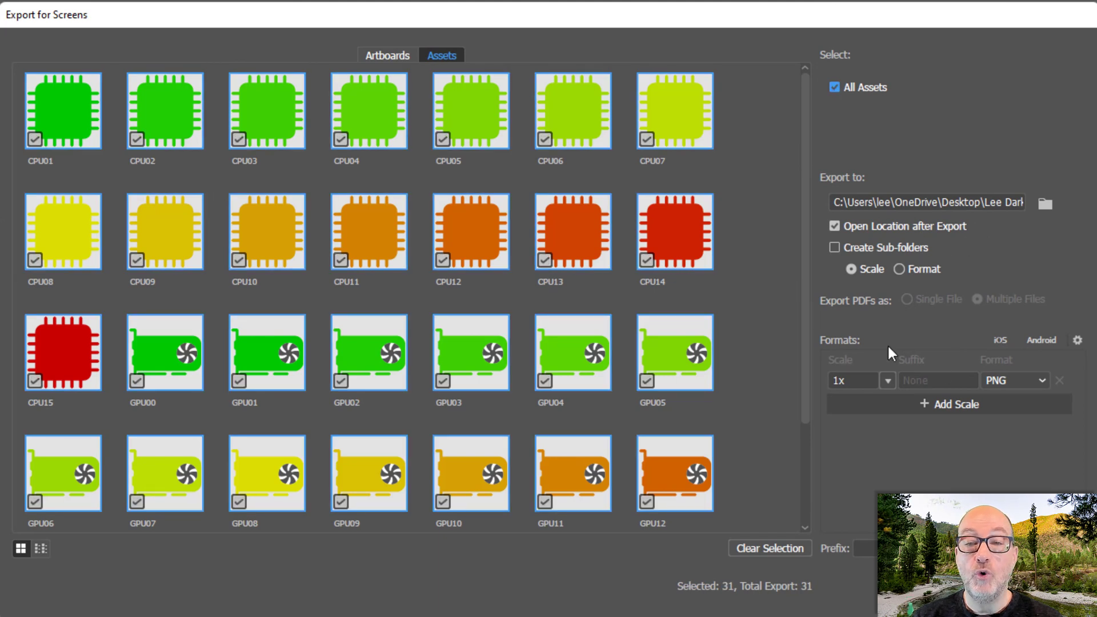